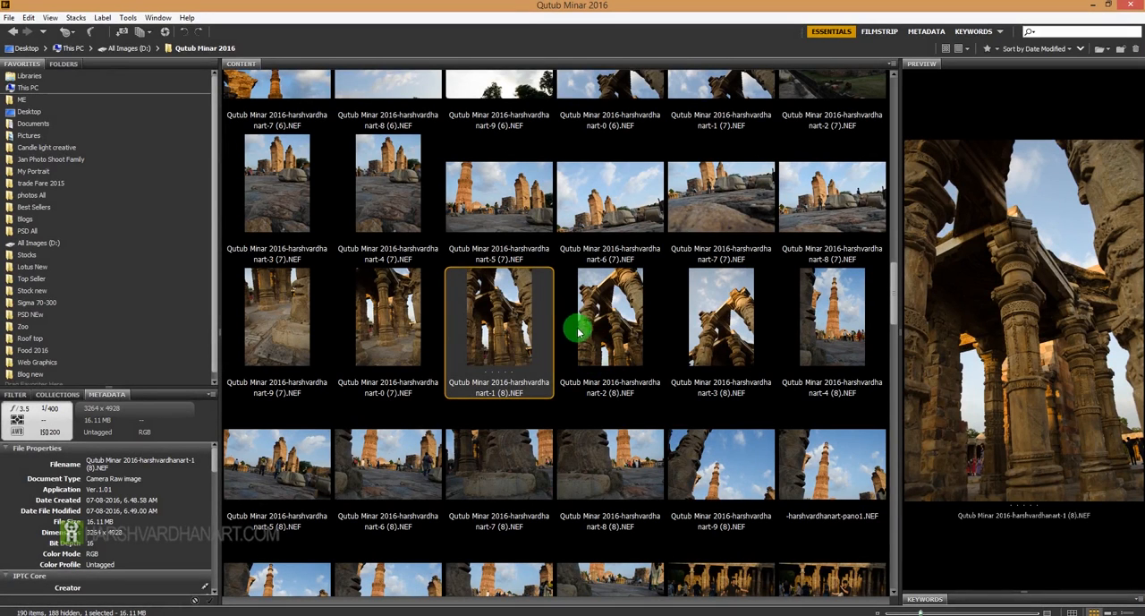
mouse_move(497, 322)
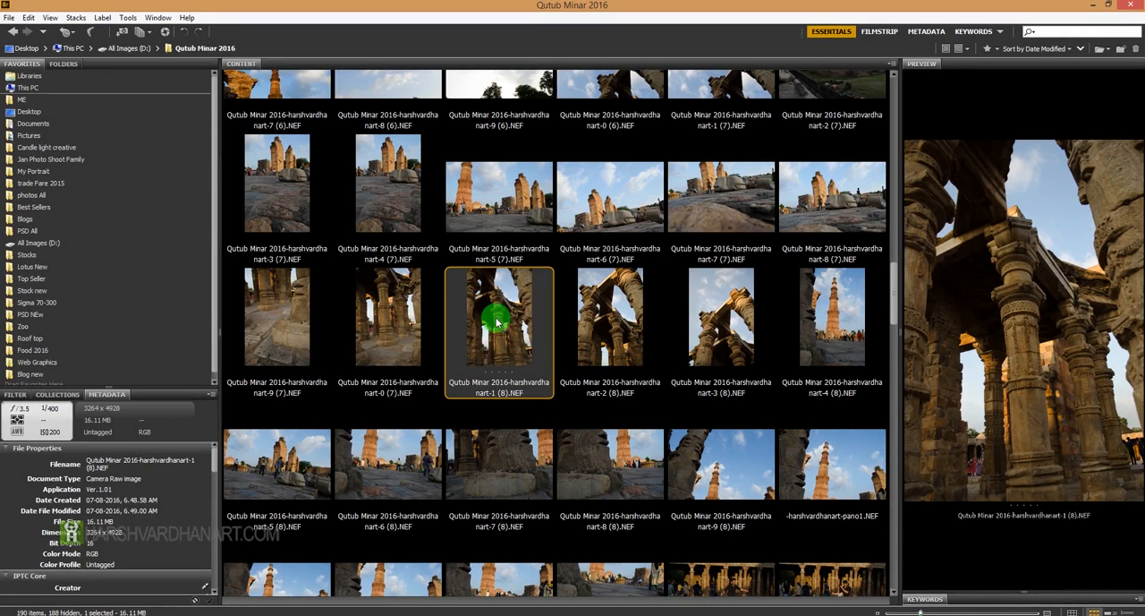
mouse_move(573, 353)
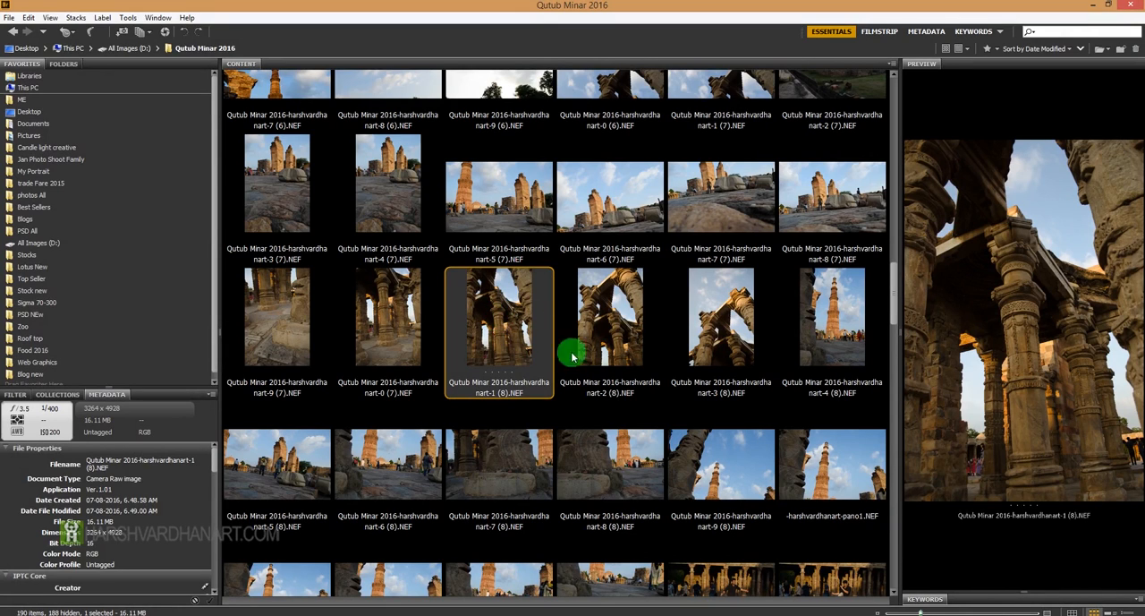
mouse_move(524, 336)
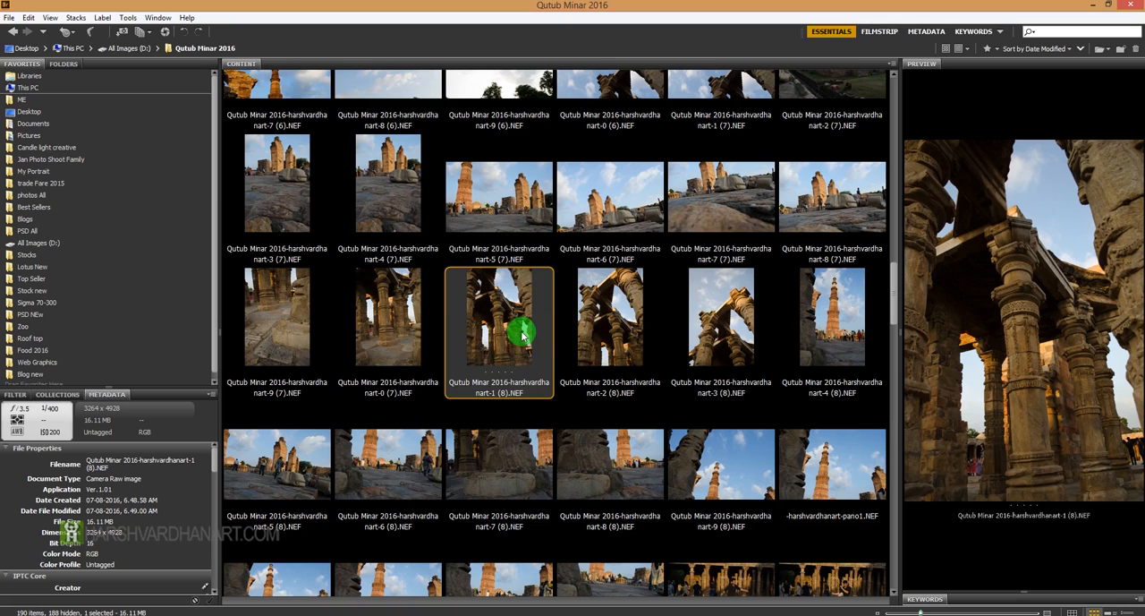
mouse_move(483, 322)
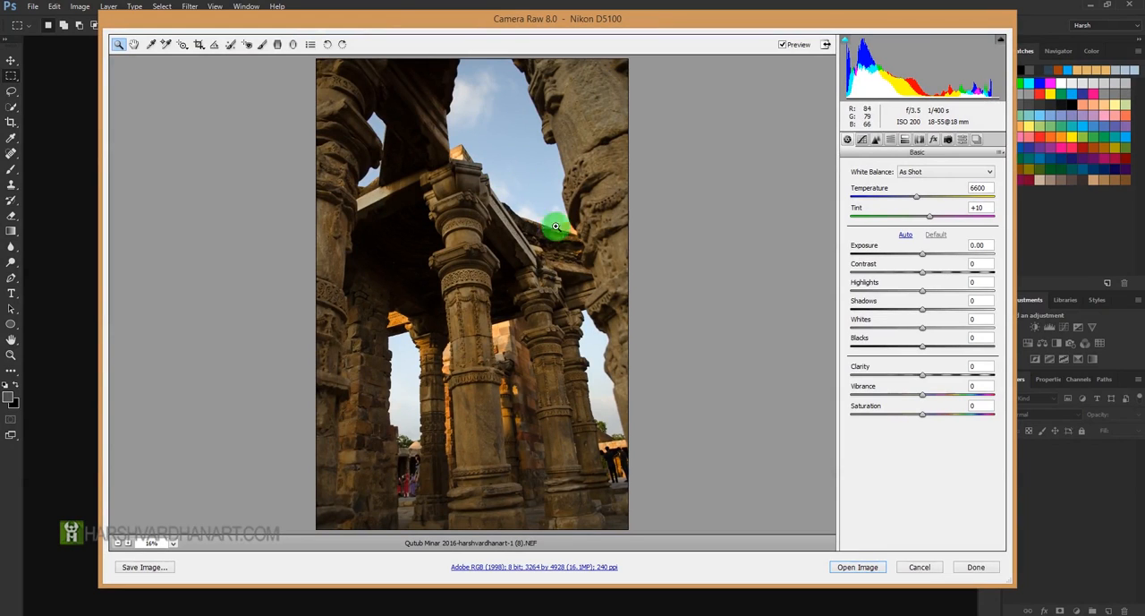
Adjust the Basic tone sliders, settling Contrast at +20.
click(905, 234)
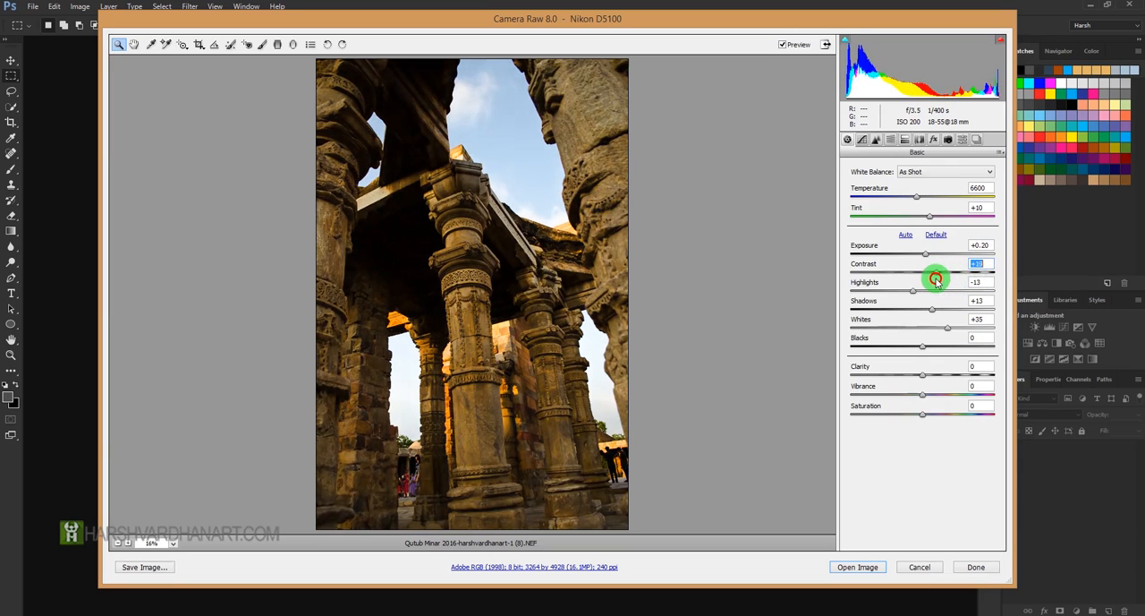
drag(935, 278, 957, 278)
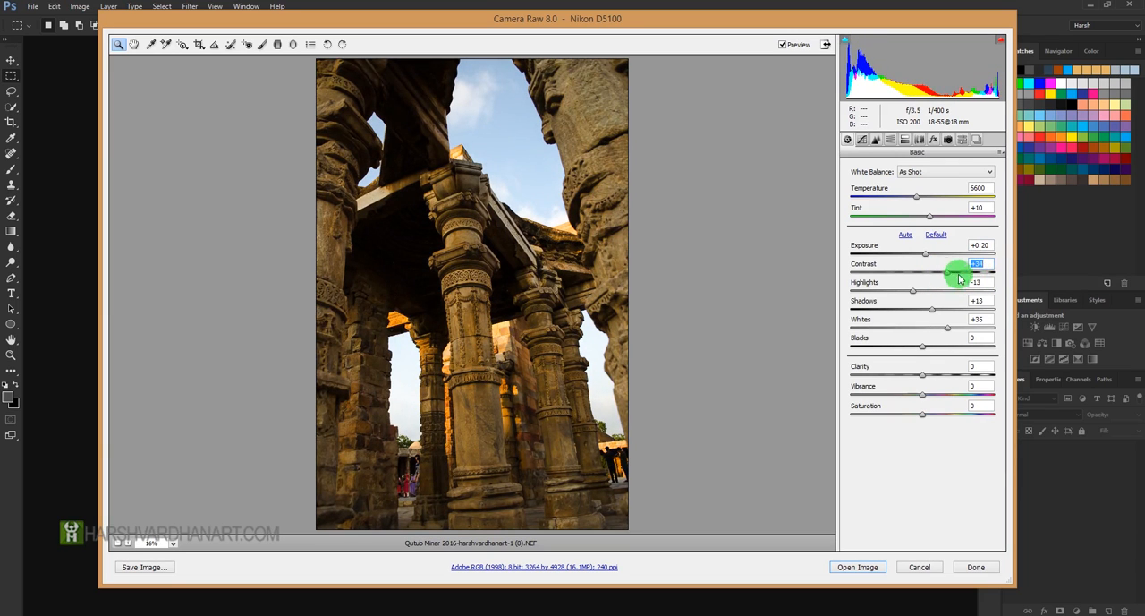
drag(971, 271, 980, 271)
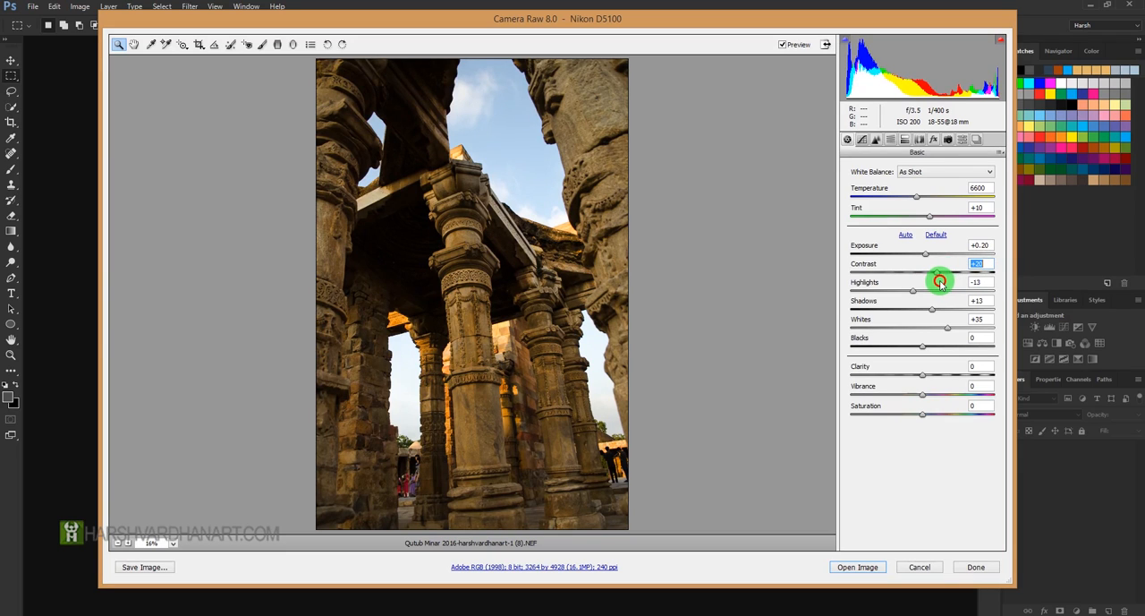
mouse_move(912, 296)
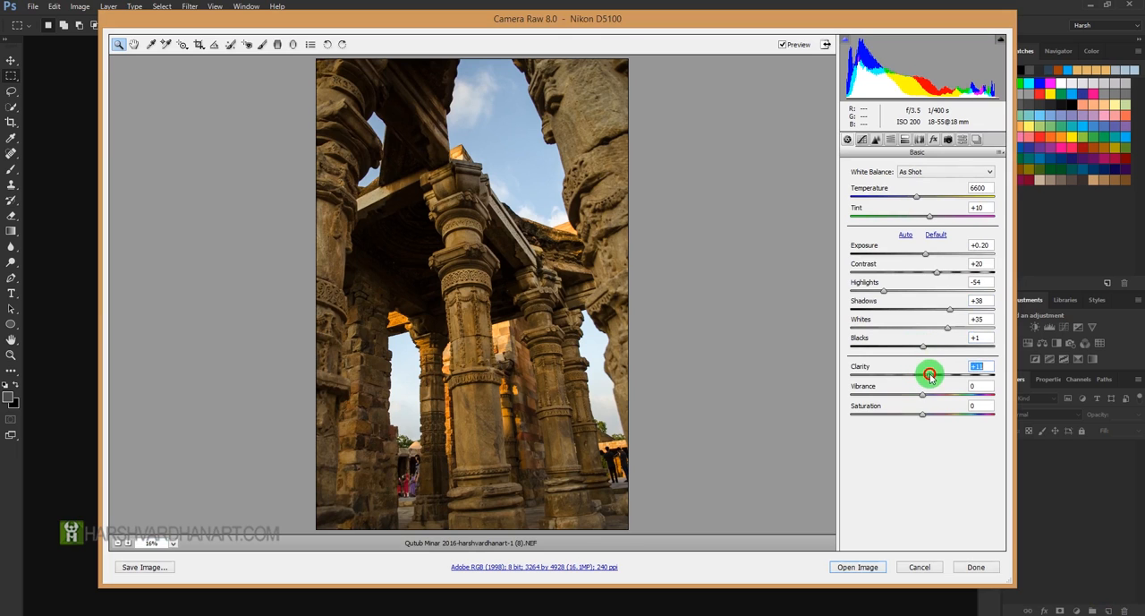
Set Clarity to +35, zoom in on the carvings, then choose Fit in View.
drag(930, 373, 959, 373)
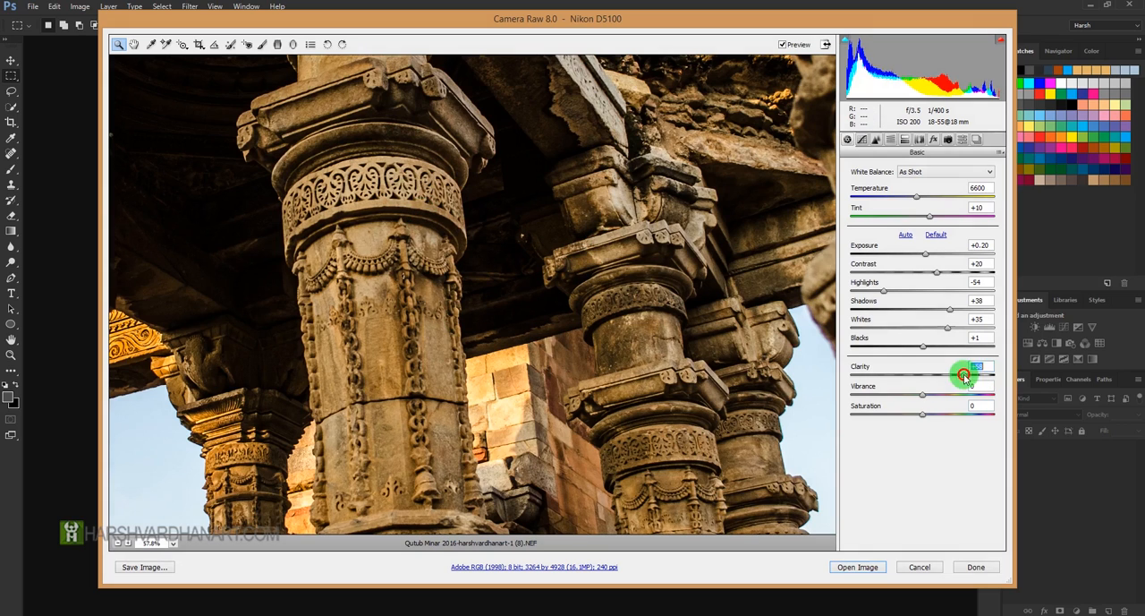
drag(967, 374, 944, 375)
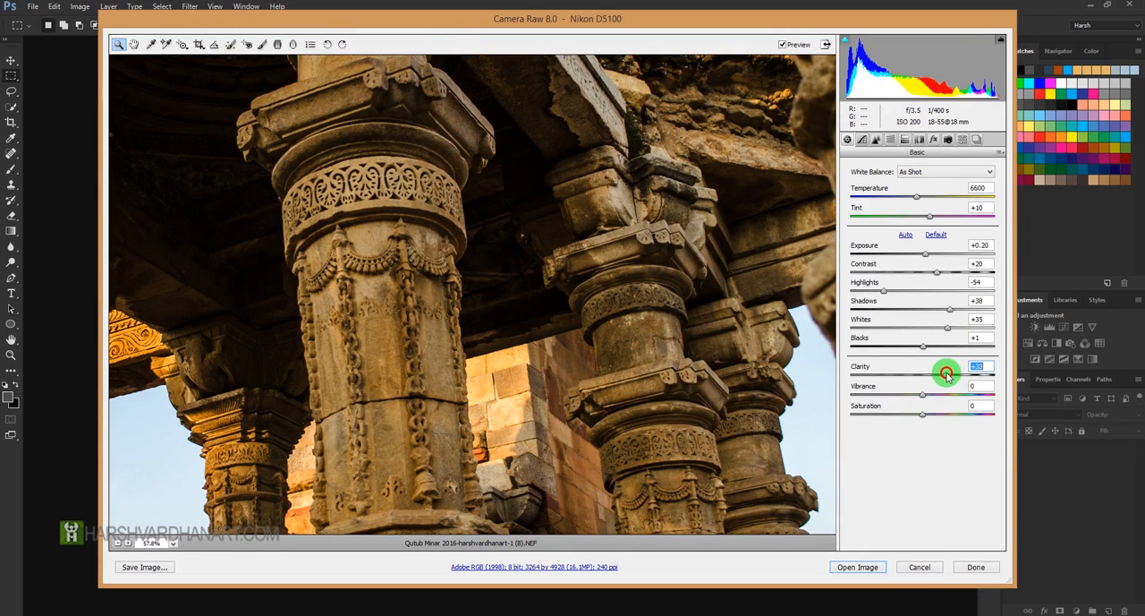
drag(947, 374, 940, 374)
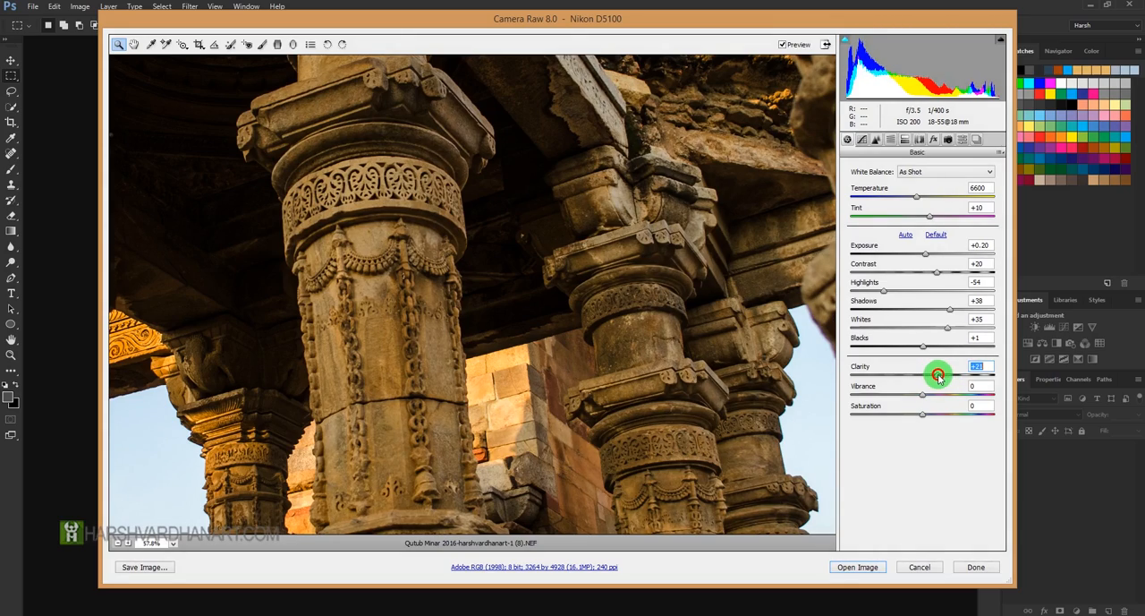
drag(938, 376, 948, 376)
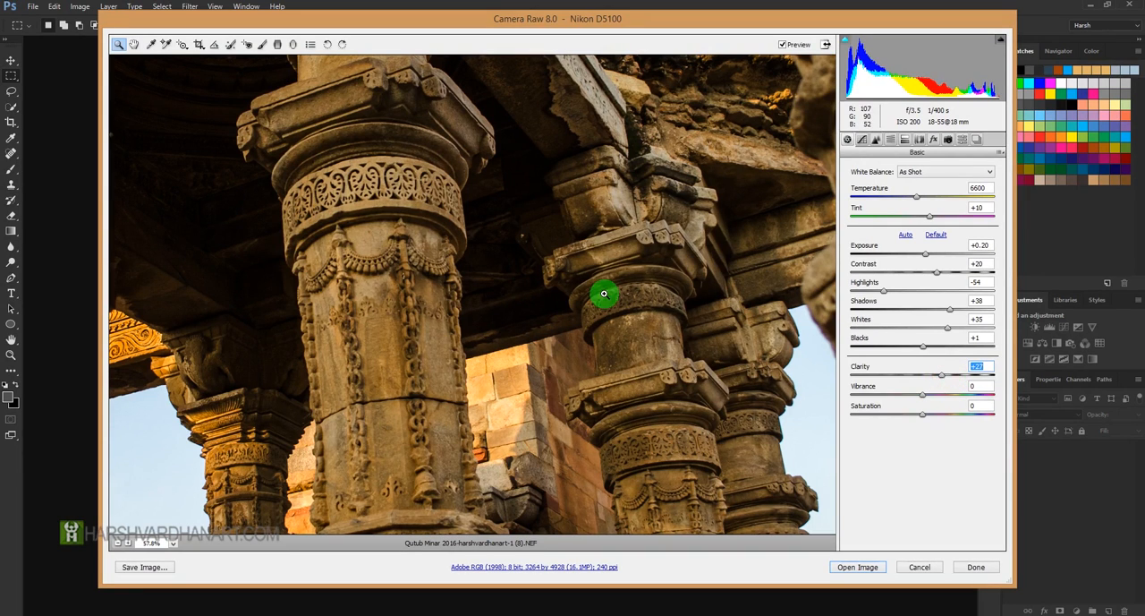
mouse_move(336, 236)
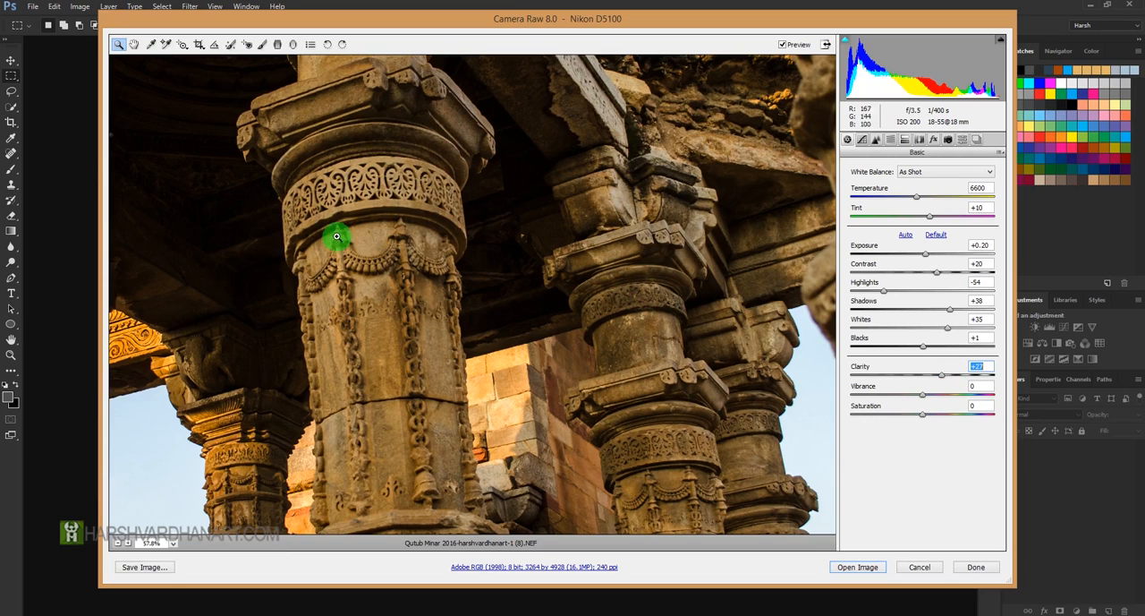
mouse_move(447, 235)
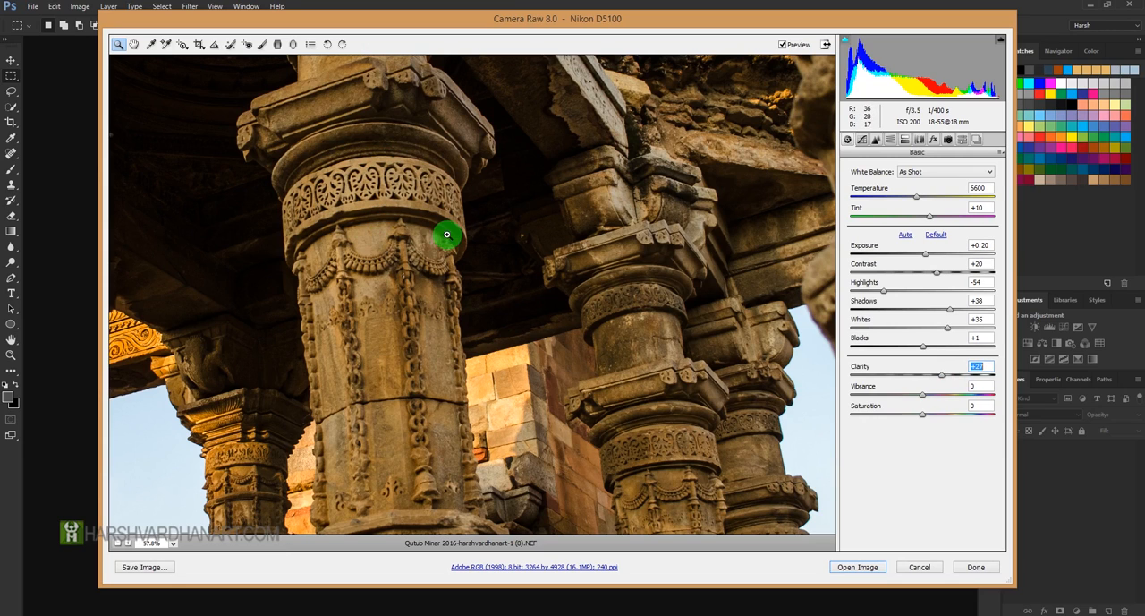
click(152, 543)
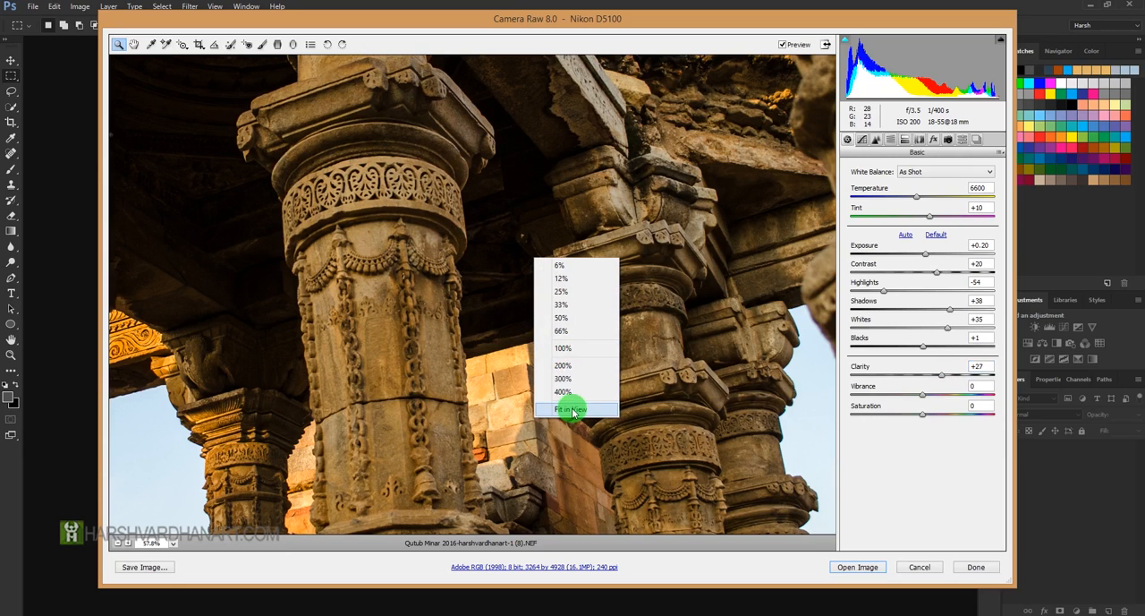
click(571, 409)
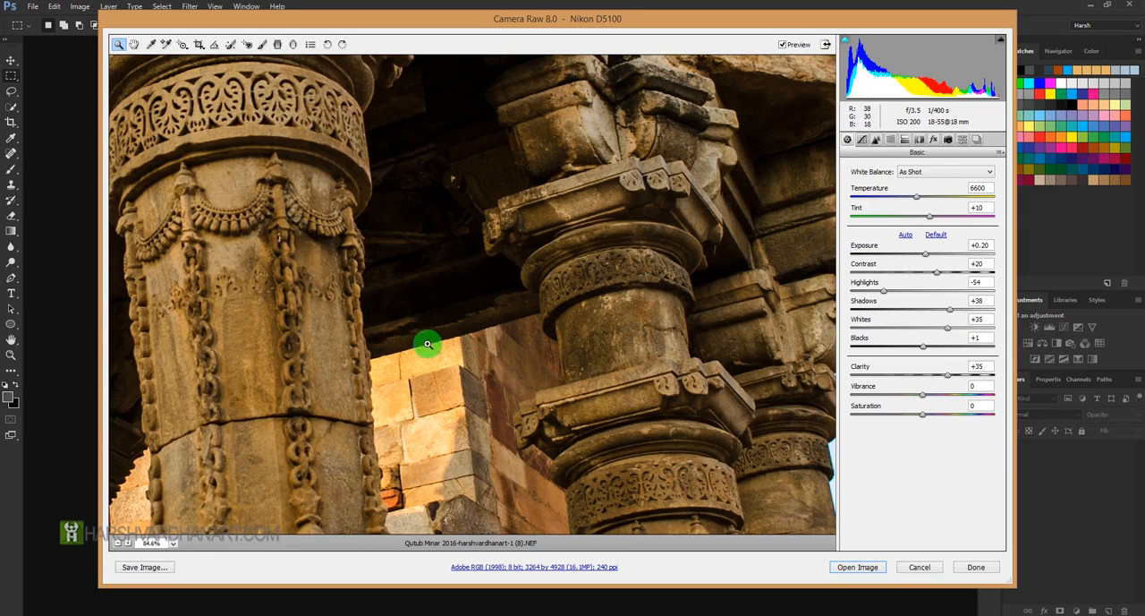
mouse_move(513, 366)
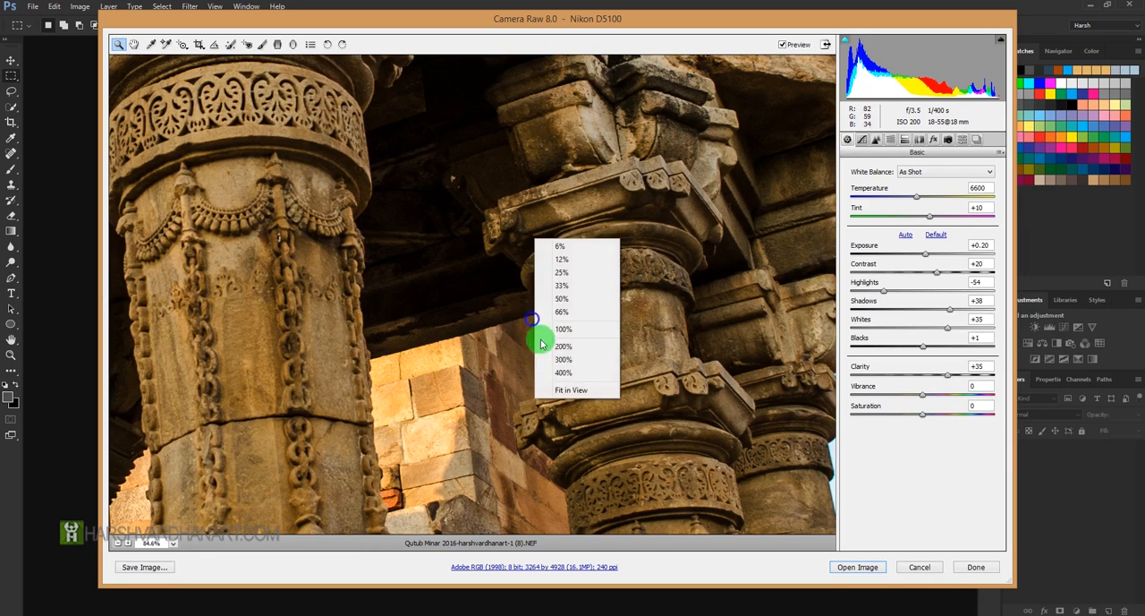
click(571, 389)
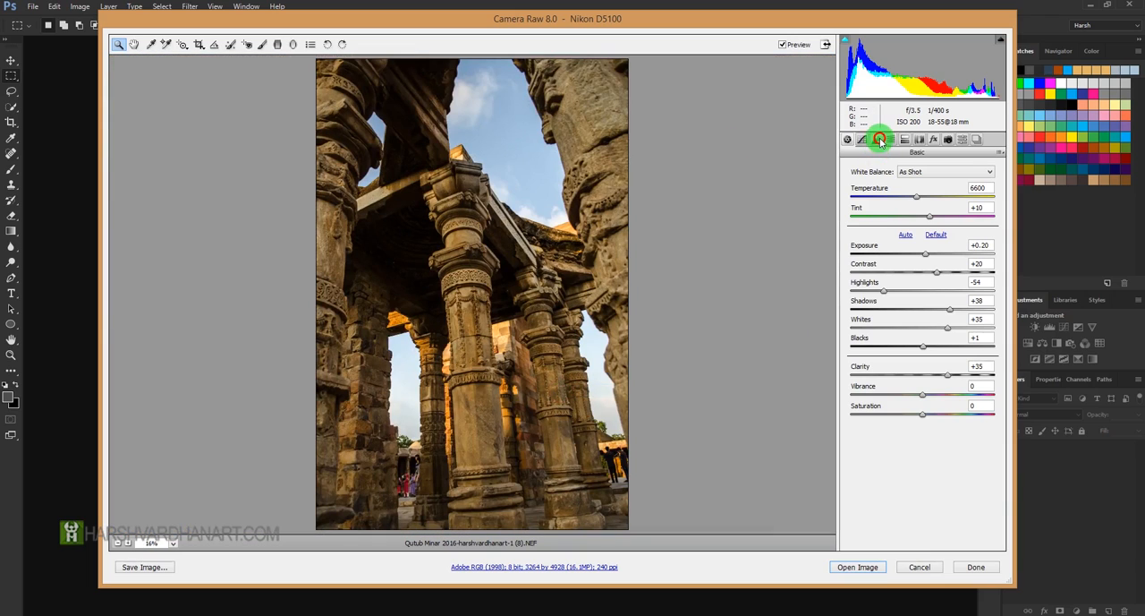
Open the Detail panel and push Sharpening Amount up to 150.
click(874, 139)
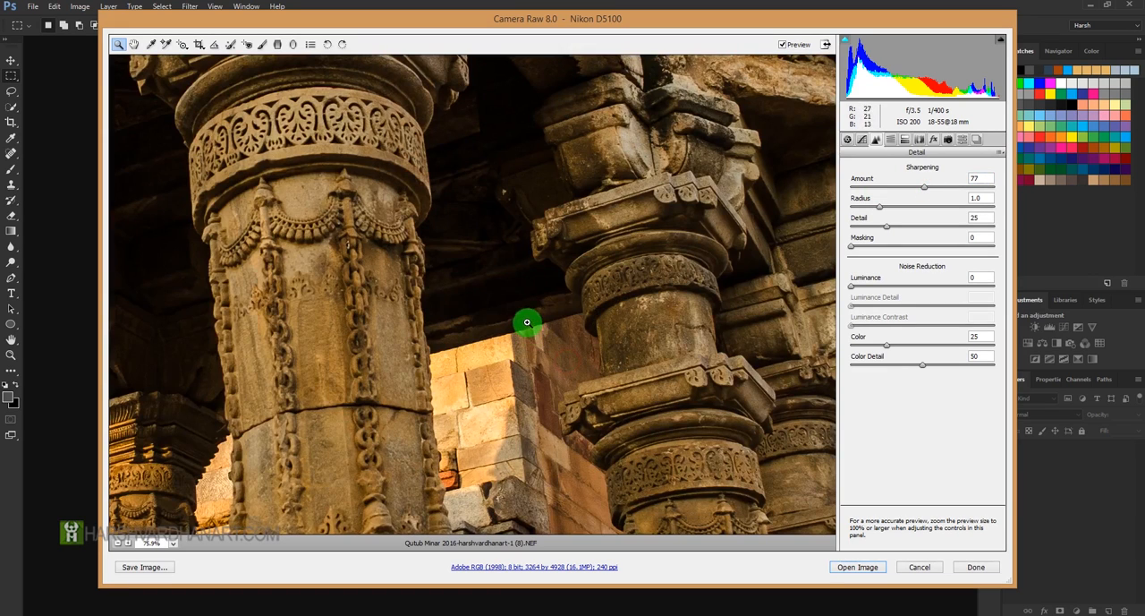
drag(924, 187, 1000, 187)
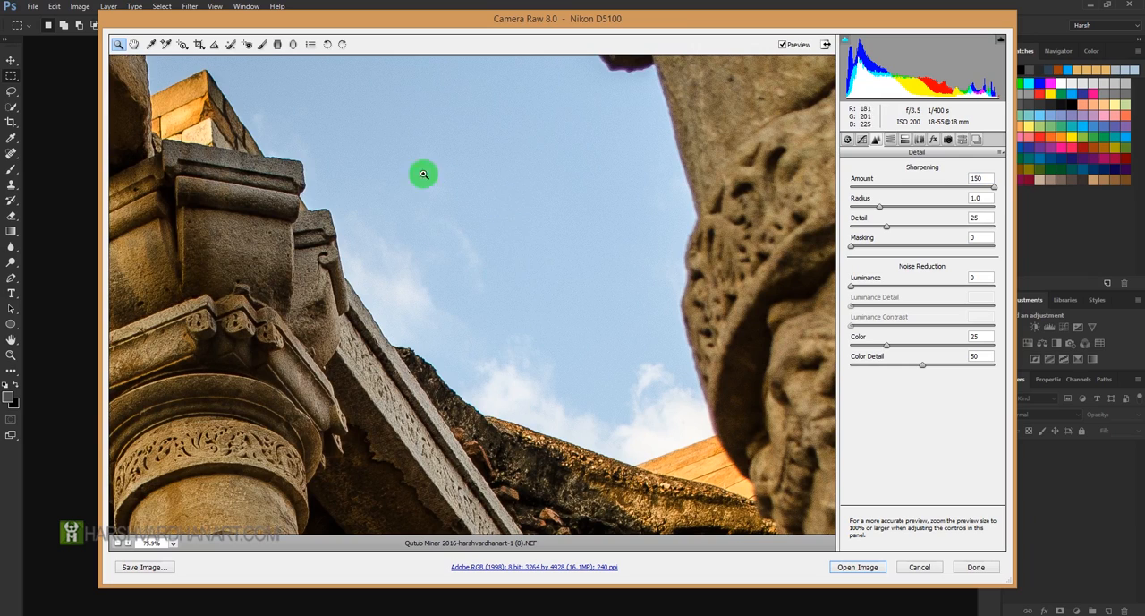
mouse_move(417, 209)
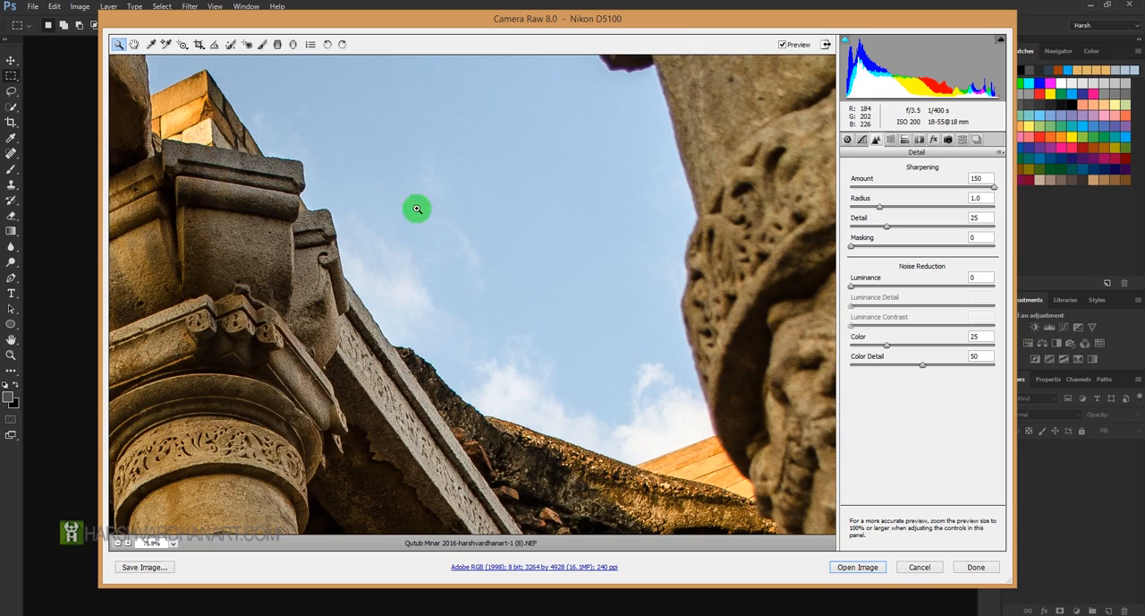
mouse_move(484, 358)
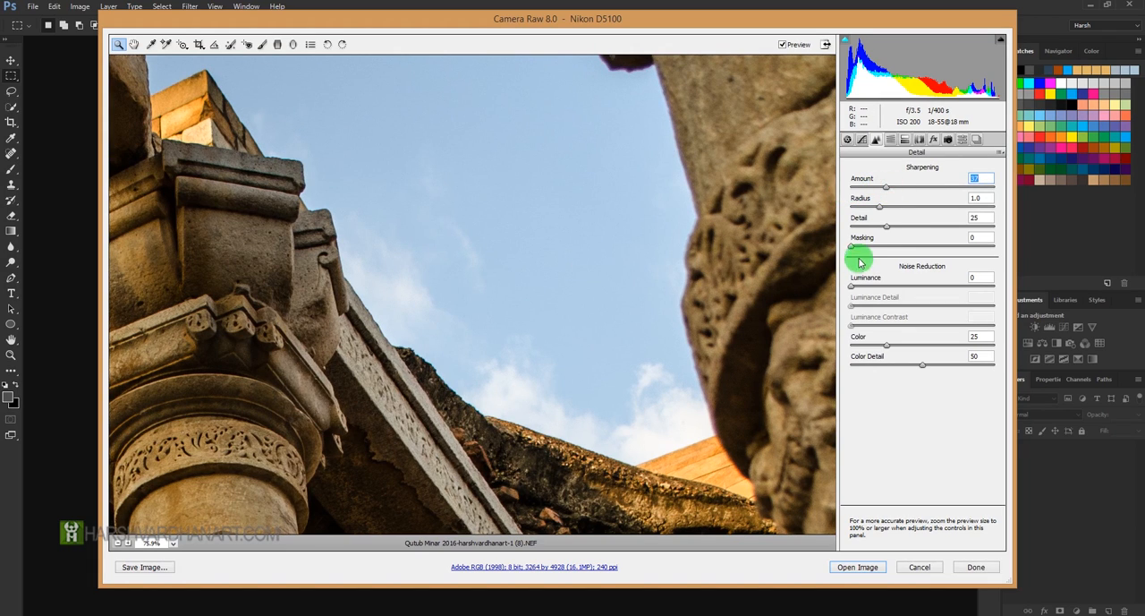
Fit the photo in view and raise sharpening Masking while previewing the mask.
click(480, 274)
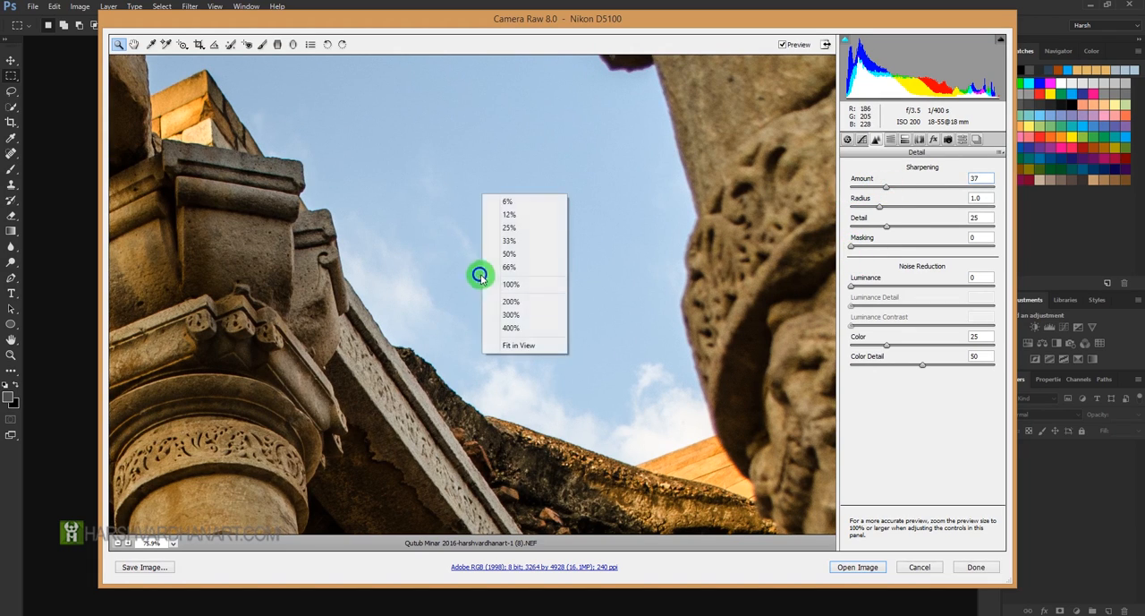
click(519, 346)
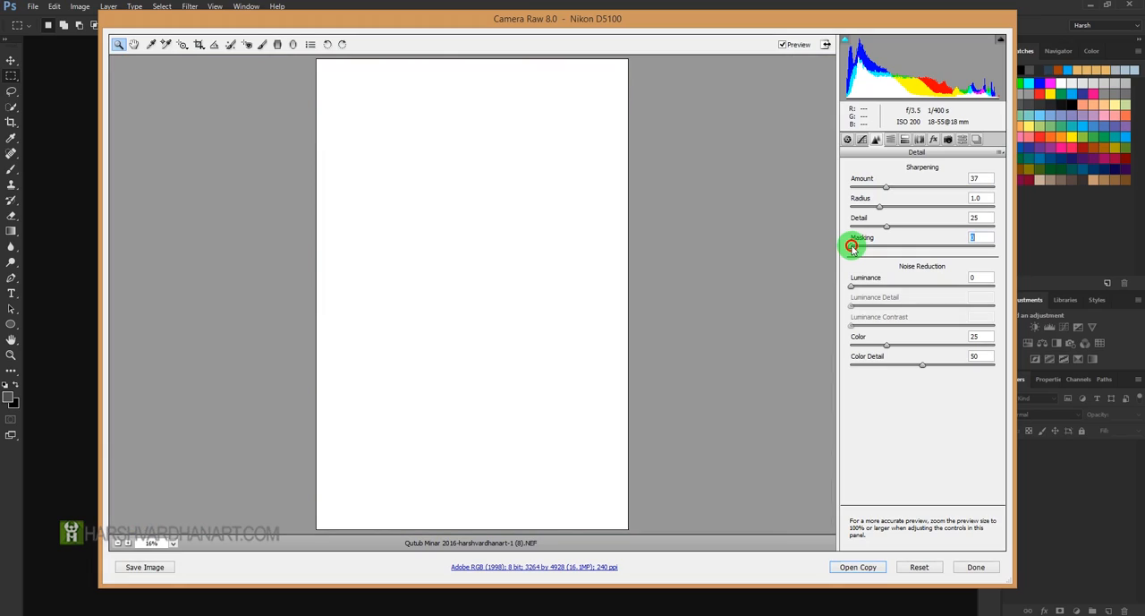
drag(852, 247, 873, 247)
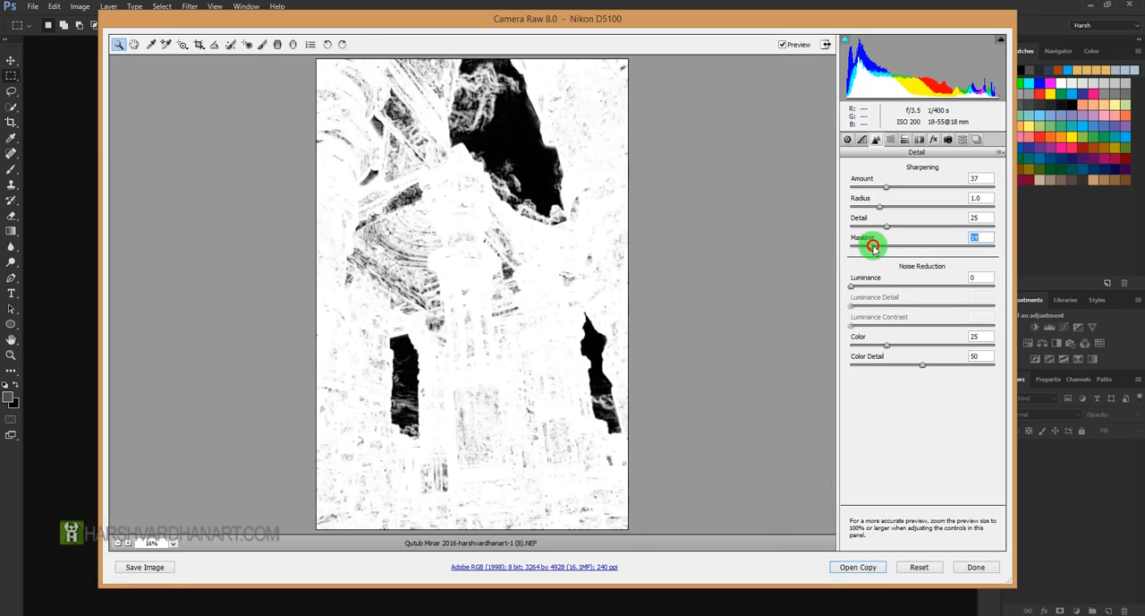
drag(872, 244, 932, 243)
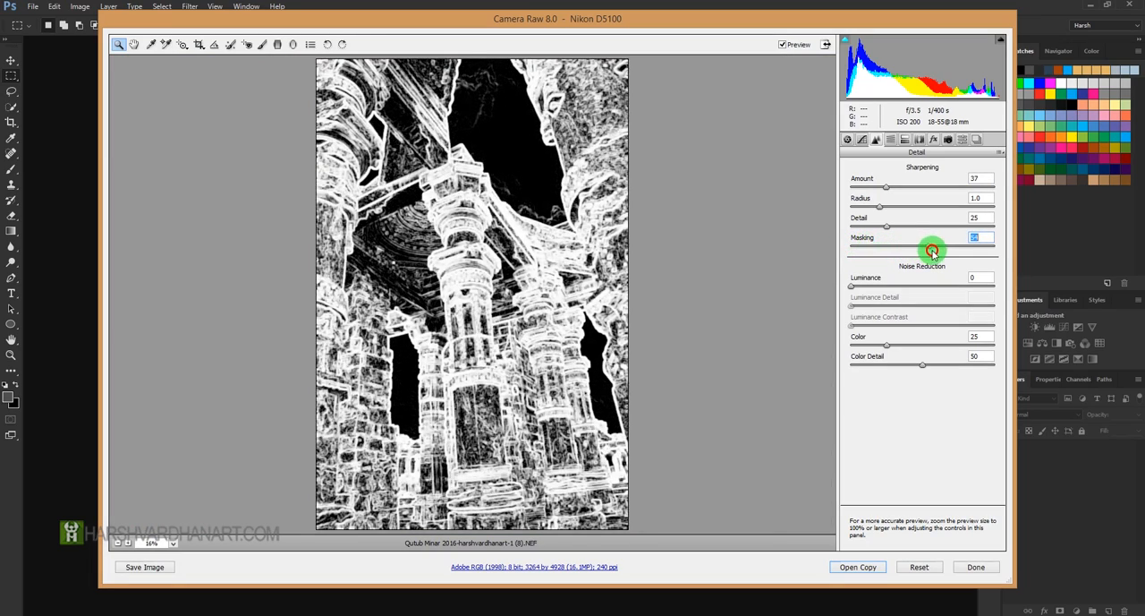
drag(932, 251, 959, 251)
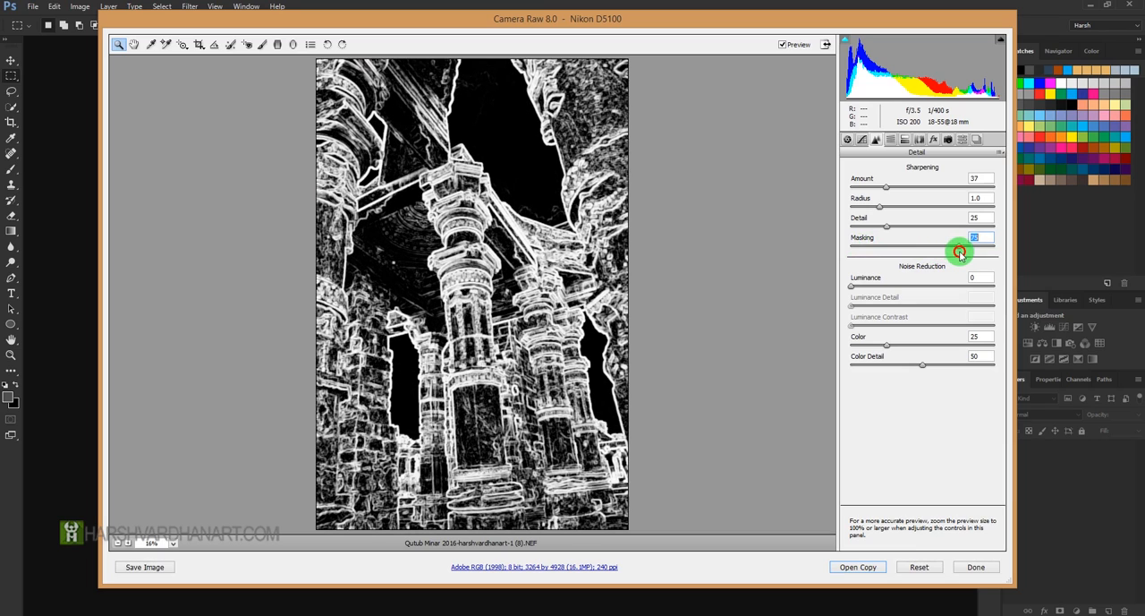
drag(975, 253, 962, 249)
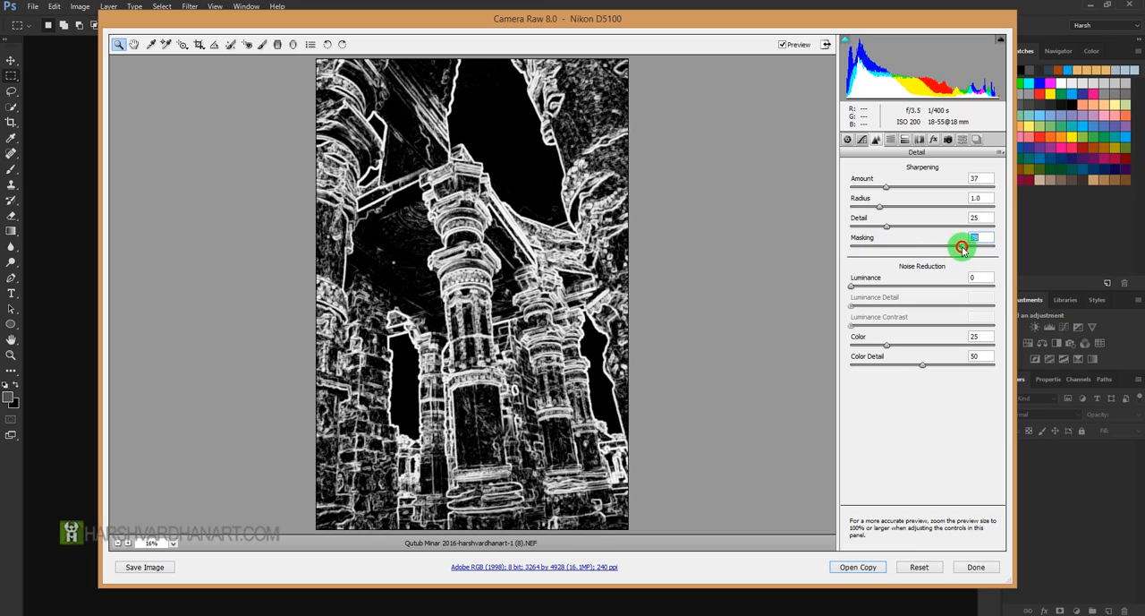
drag(962, 248, 966, 248)
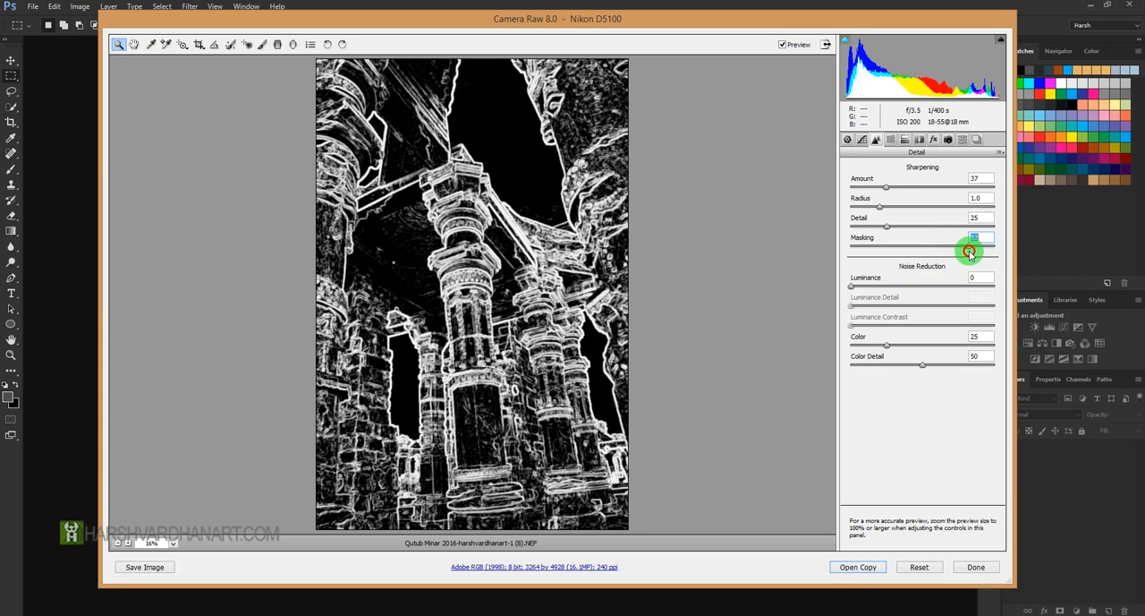
drag(970, 251, 957, 251)
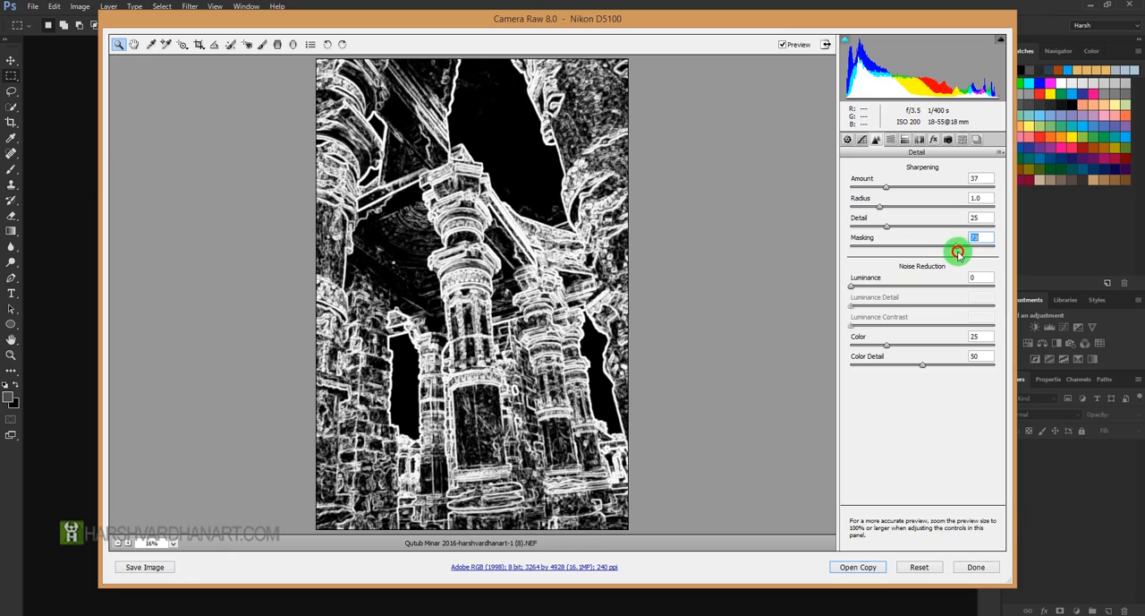
drag(957, 252, 969, 252)
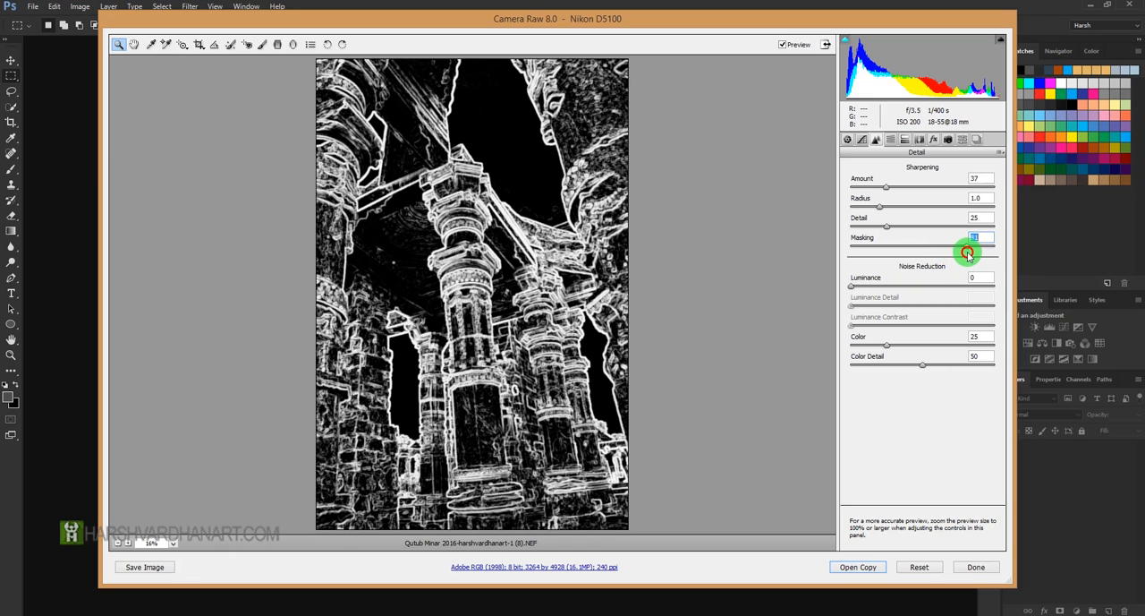
drag(967, 253, 930, 253)
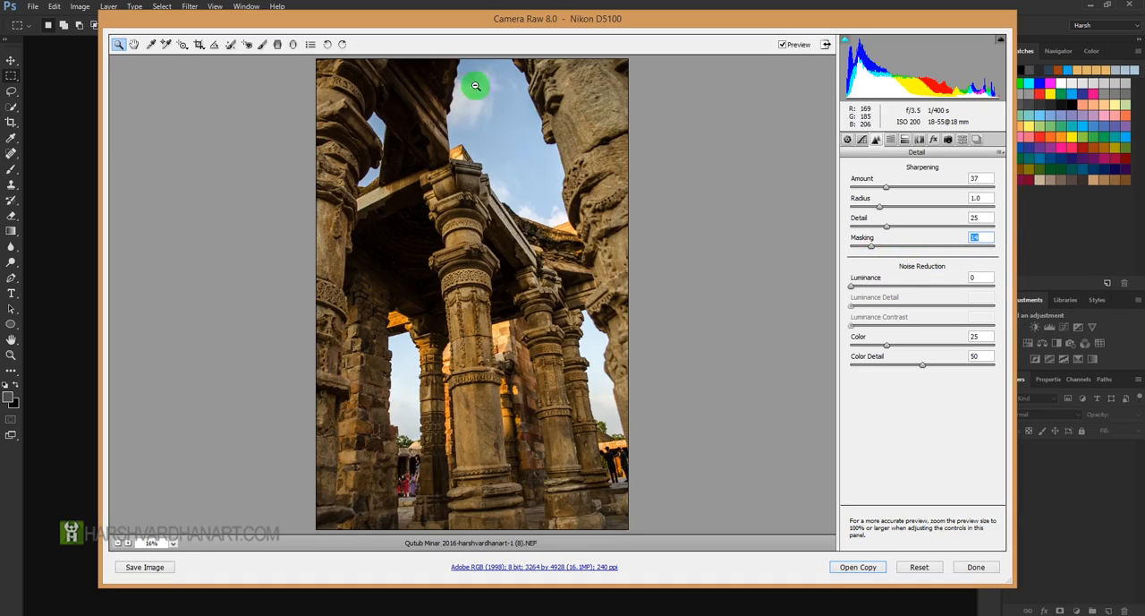
Zoom into the sky beside the pillars with the Zoom tool.
drag(872, 246, 924, 253)
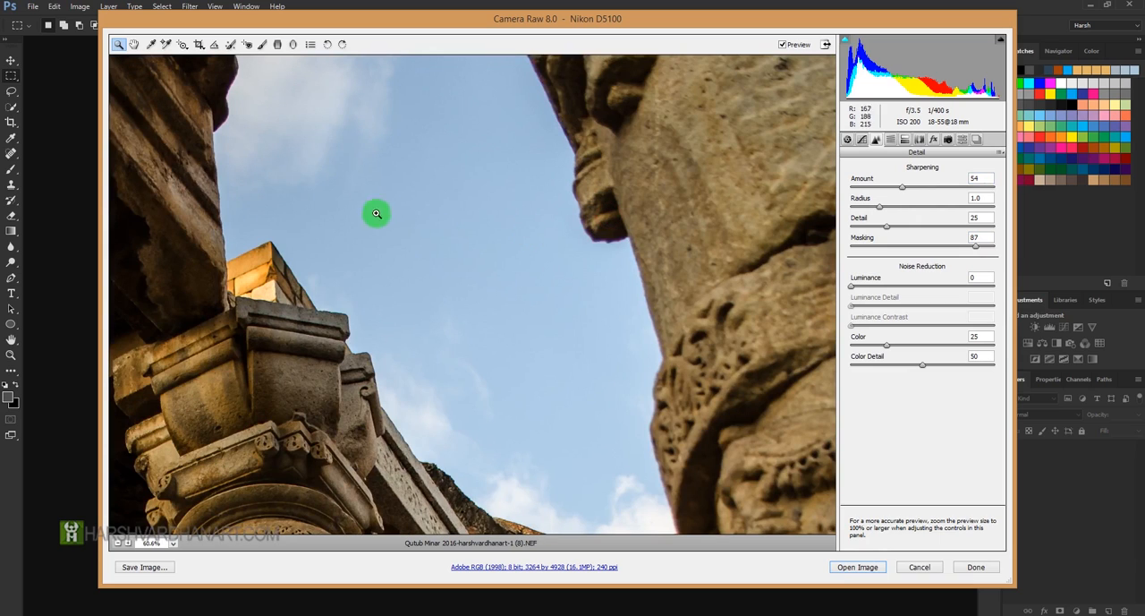
mouse_move(835, 226)
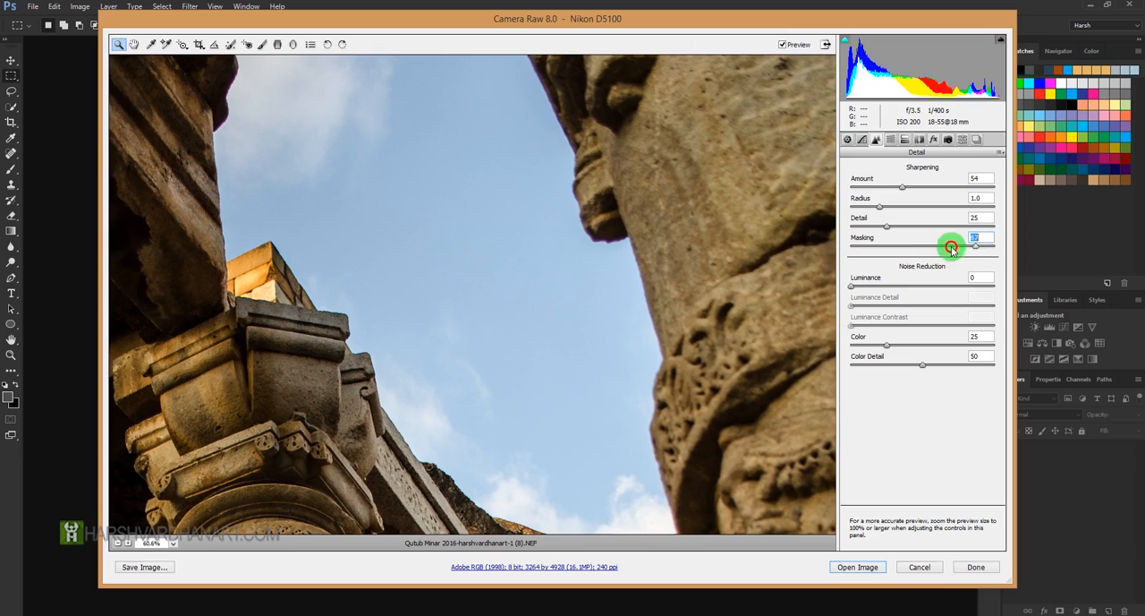
mouse_move(453, 188)
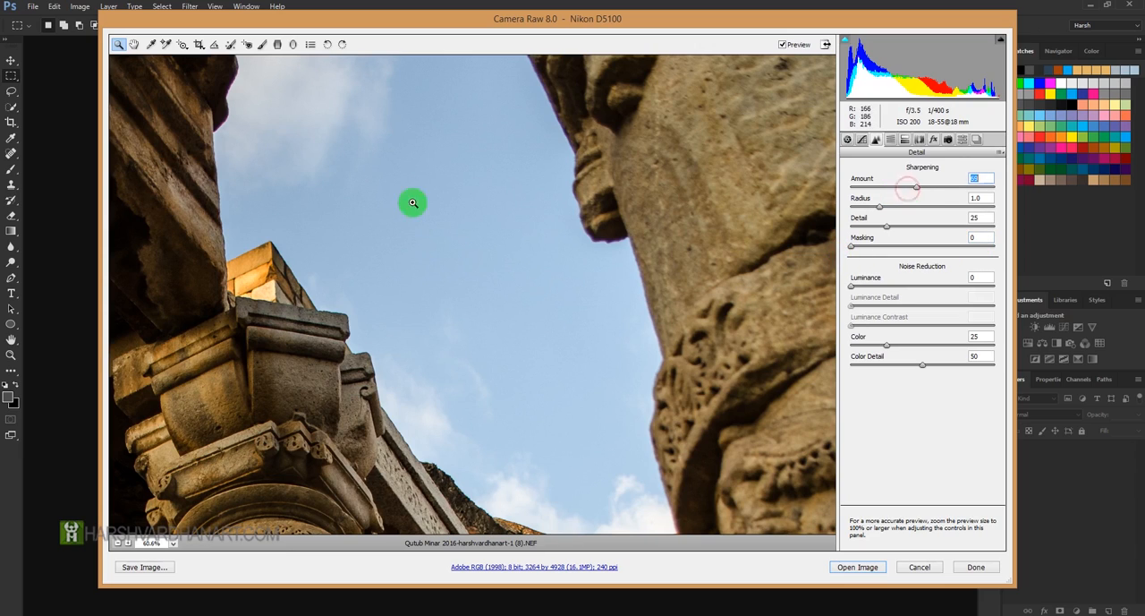
mouse_move(478, 172)
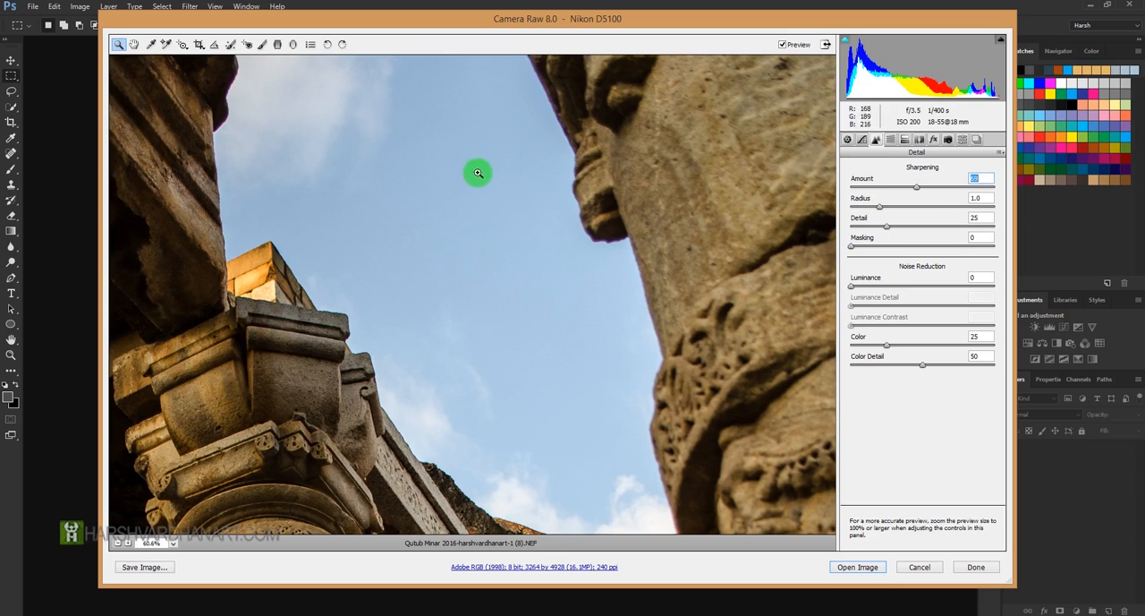
mouse_move(585, 271)
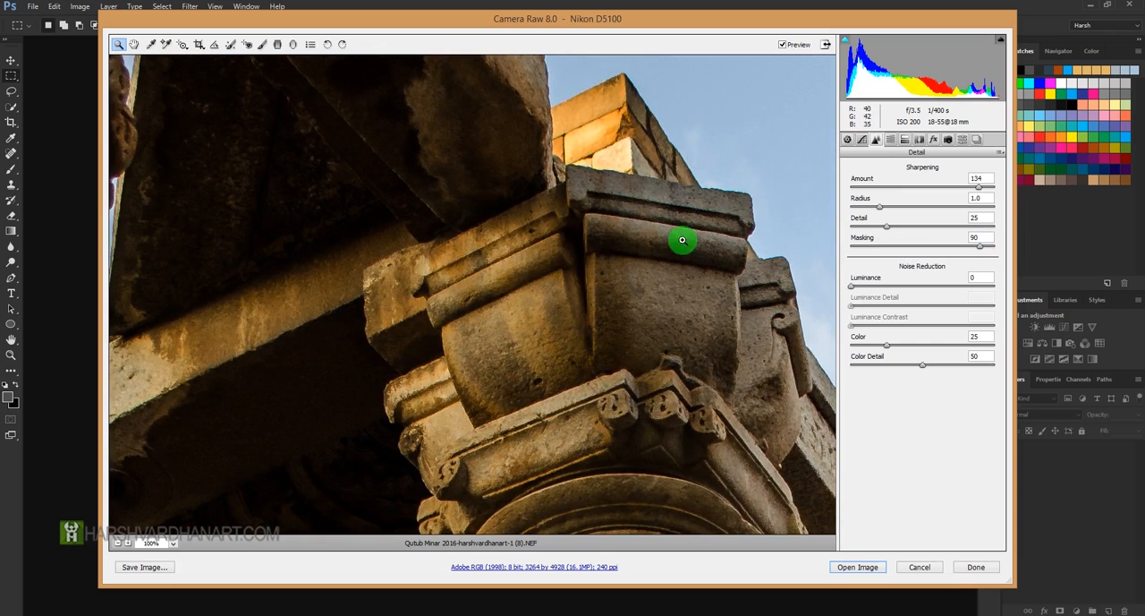
Lower the sharpening Amount to 47, keeping Masking at 90.
drag(682, 240, 563, 247)
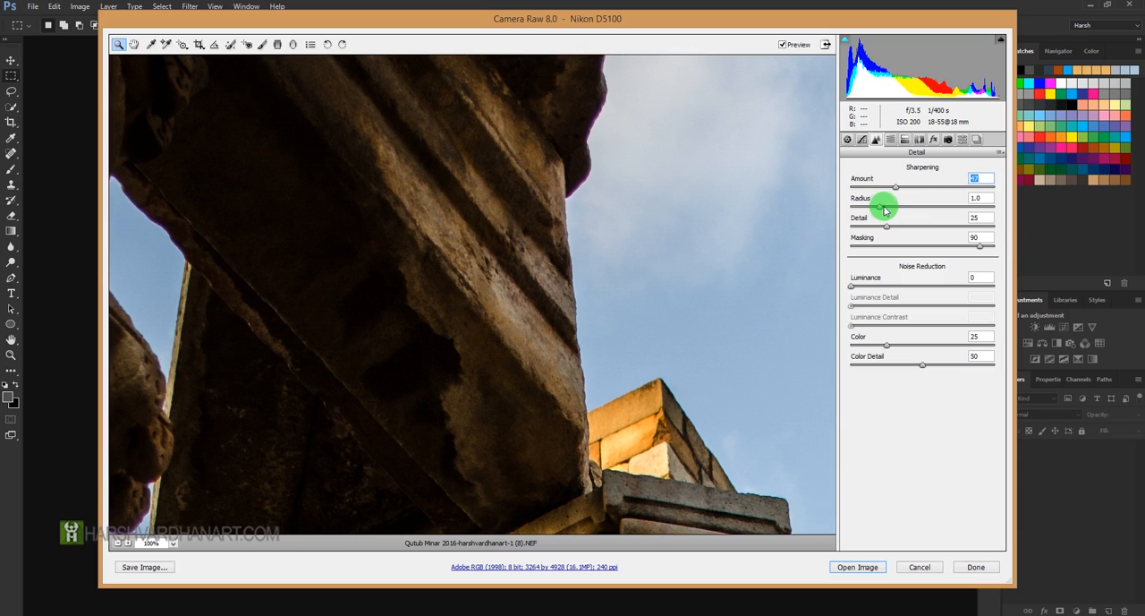
click(152, 542)
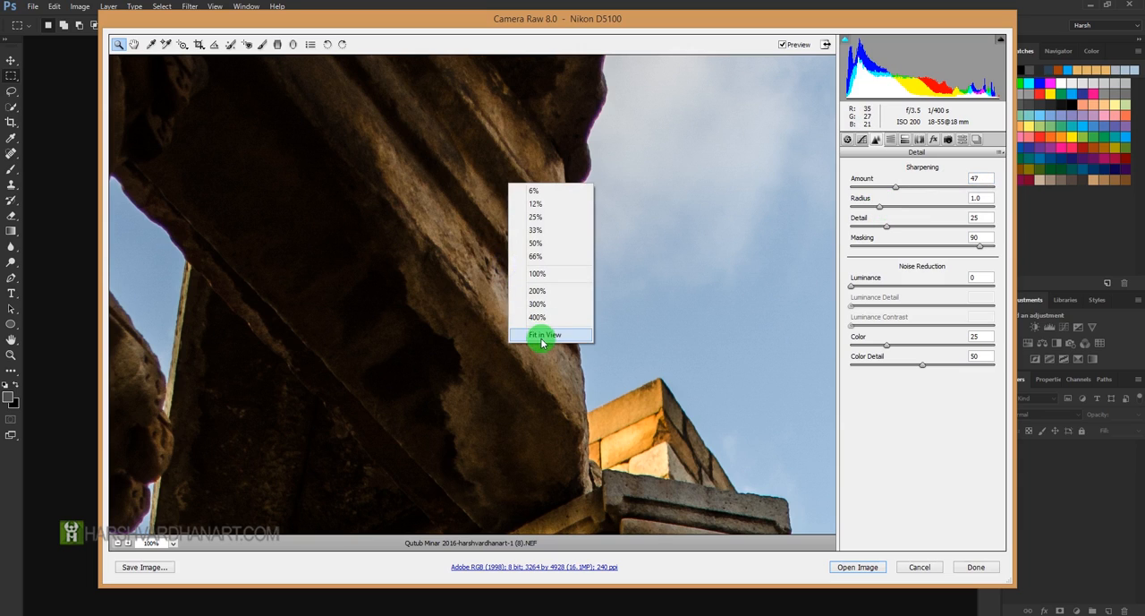
click(544, 333)
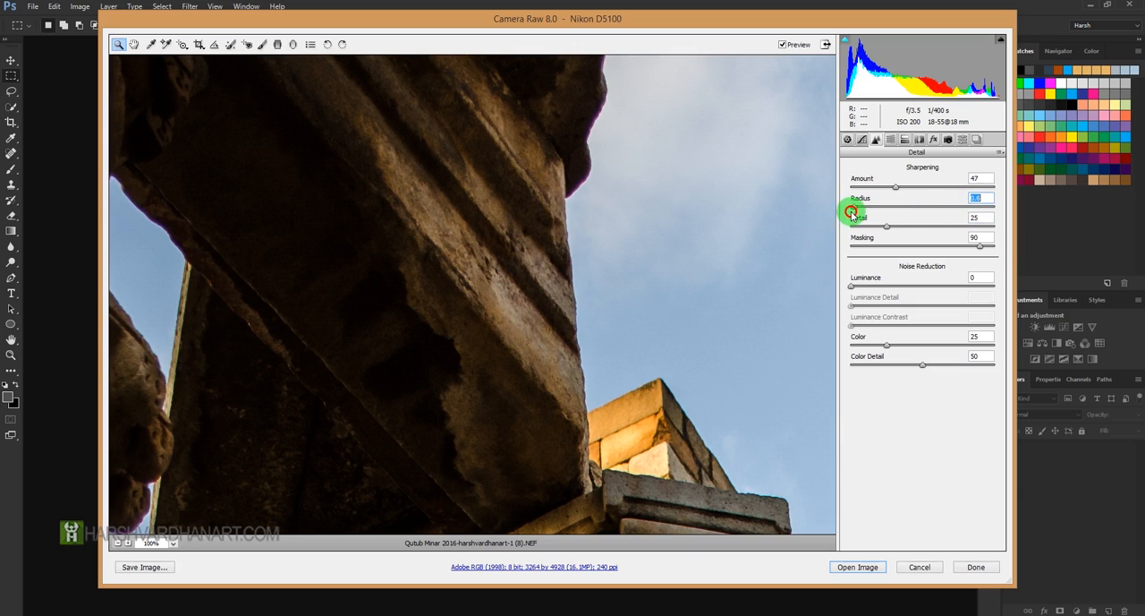
mouse_move(542, 358)
text(1.6)
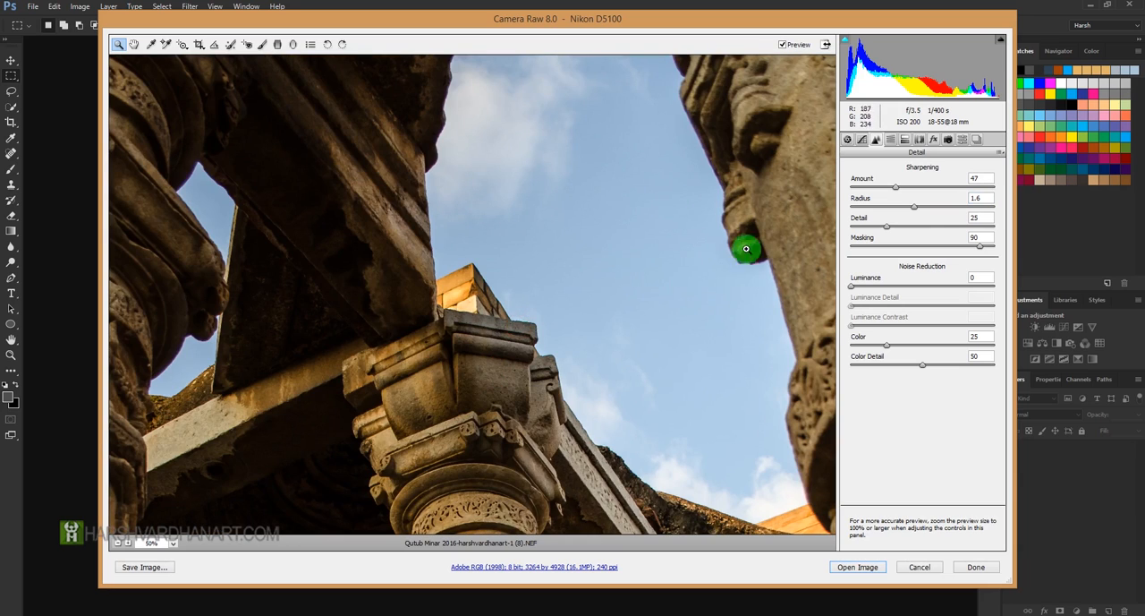
click(981, 198)
text(1)
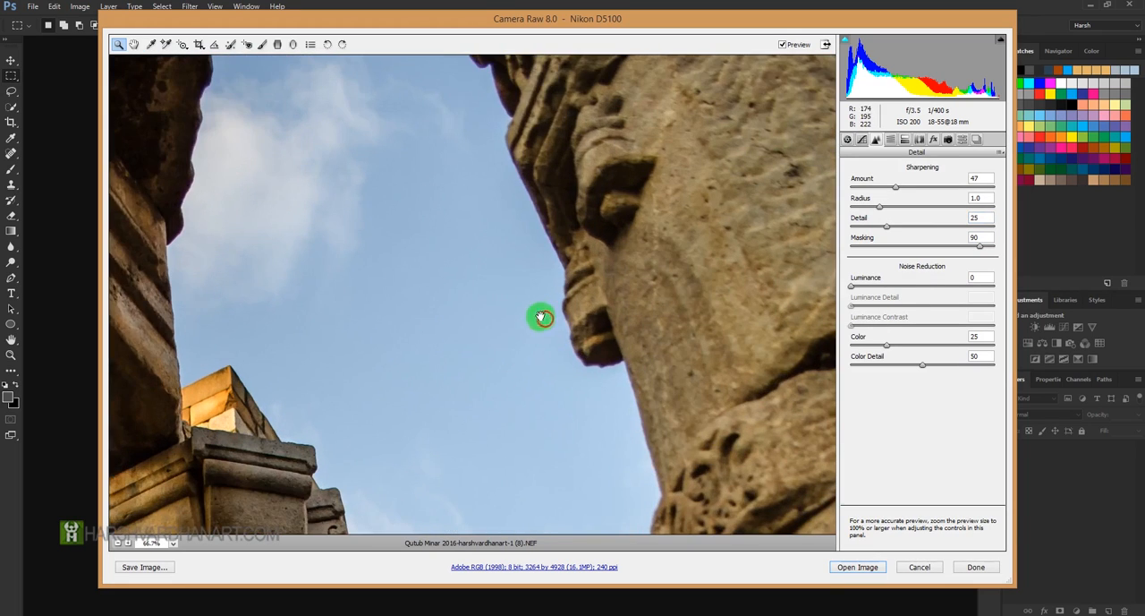
mouse_move(500, 194)
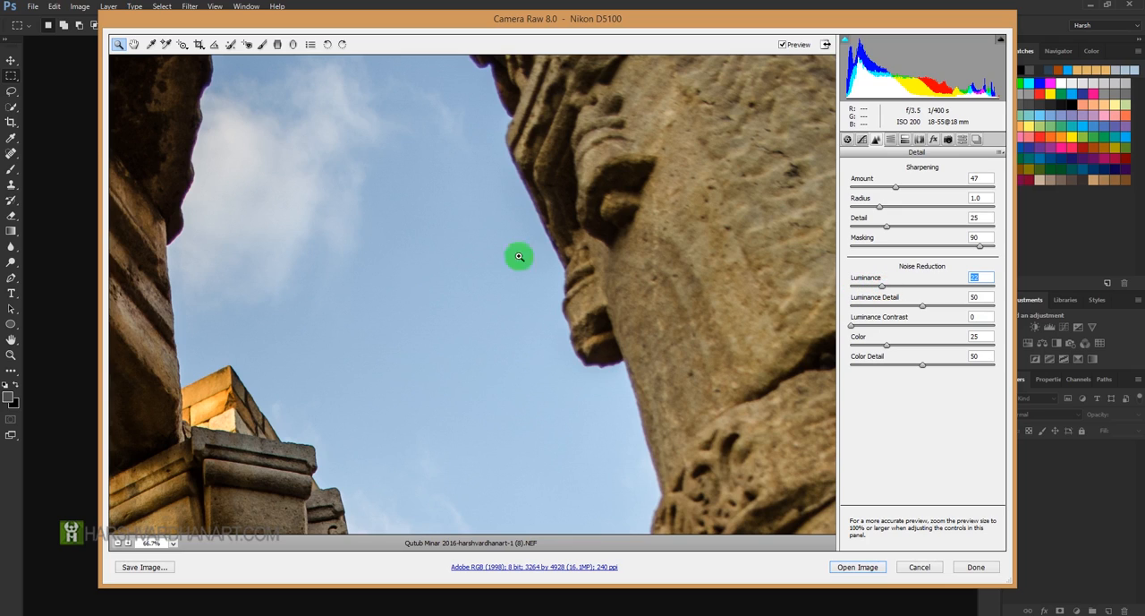
mouse_move(445, 332)
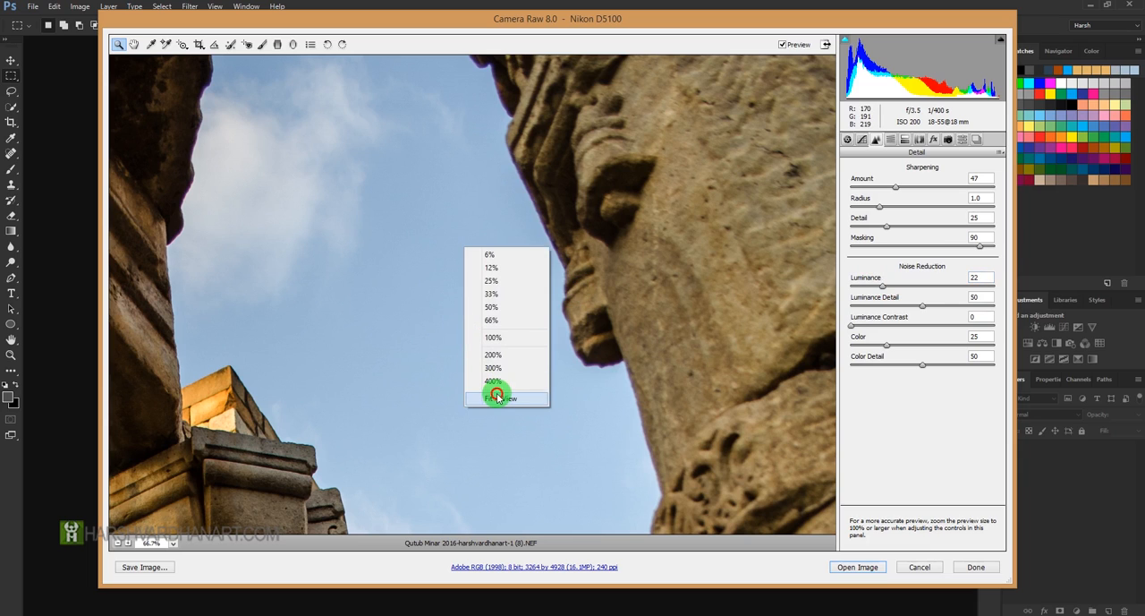
Fit the photo in view and open the edited image in Photoshop.
click(502, 398)
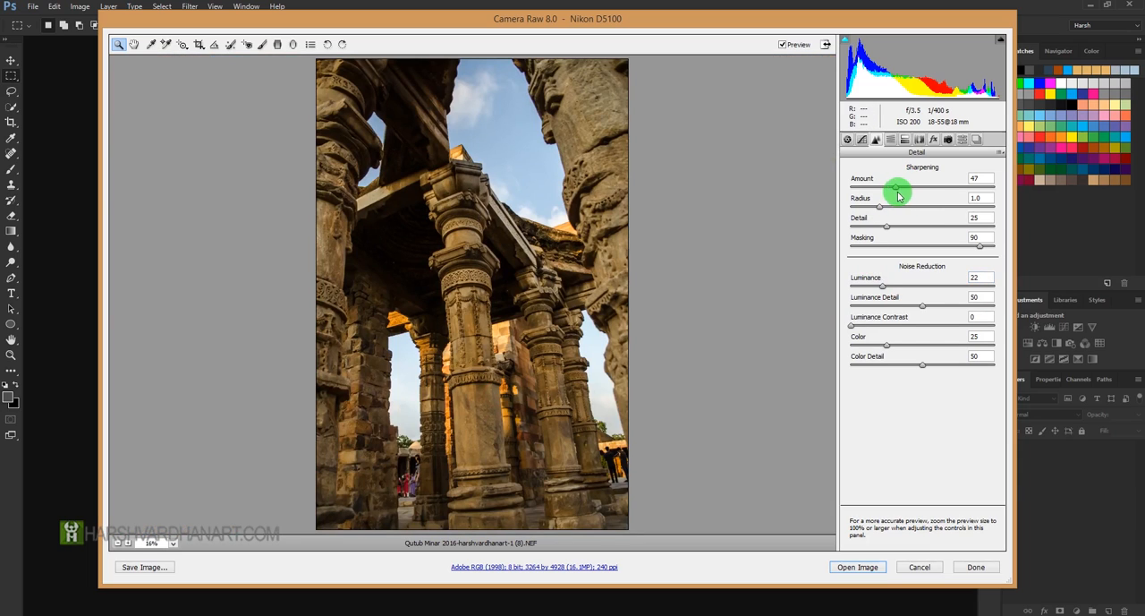
mouse_move(886, 291)
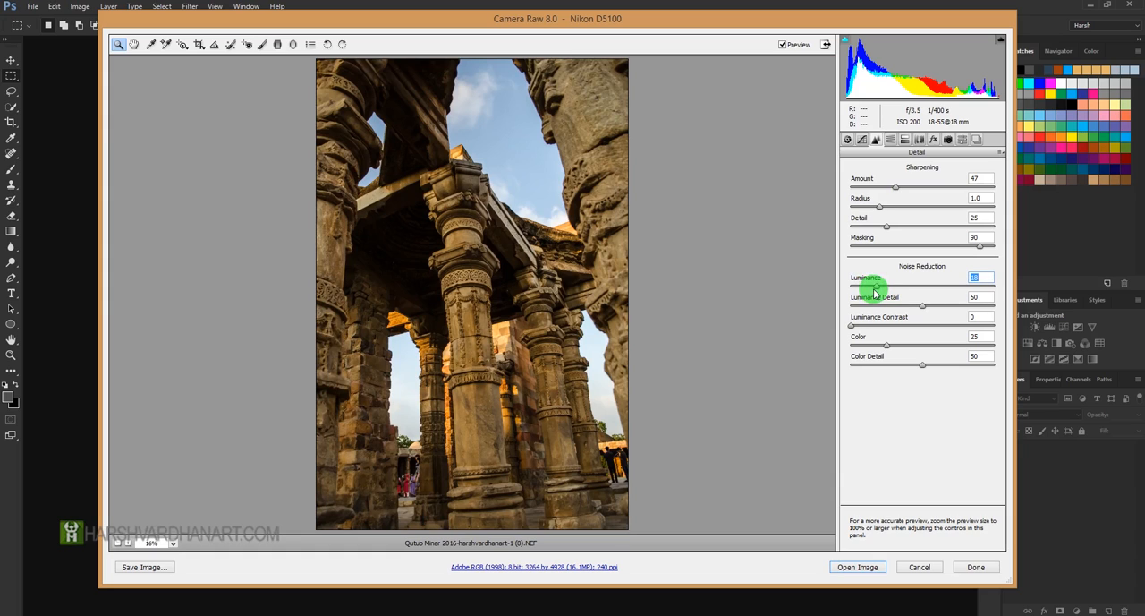
mouse_move(495, 310)
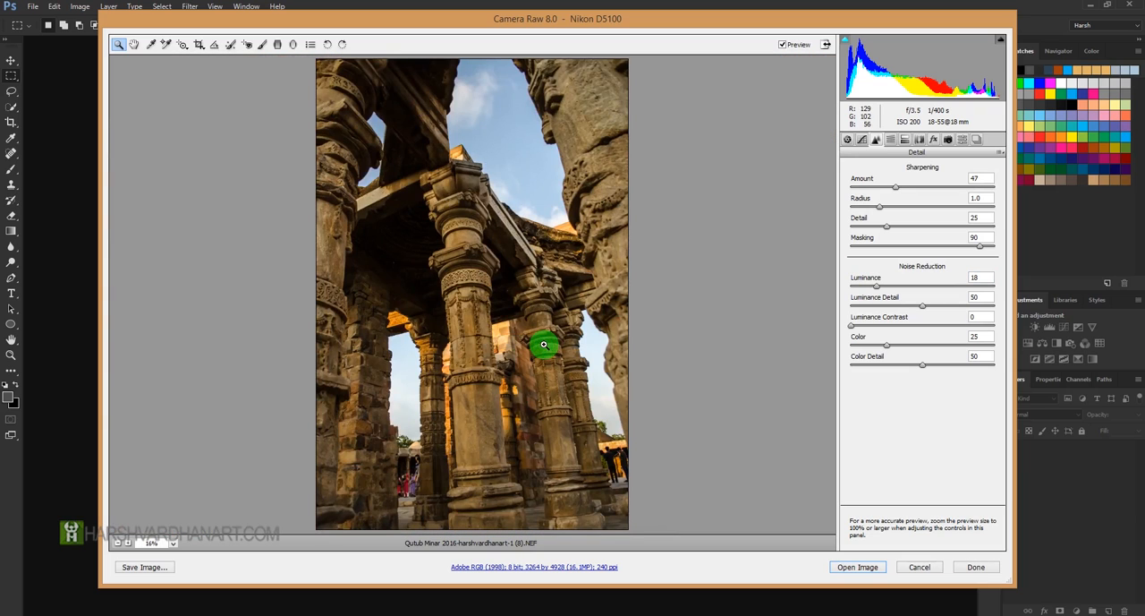
mouse_move(687, 418)
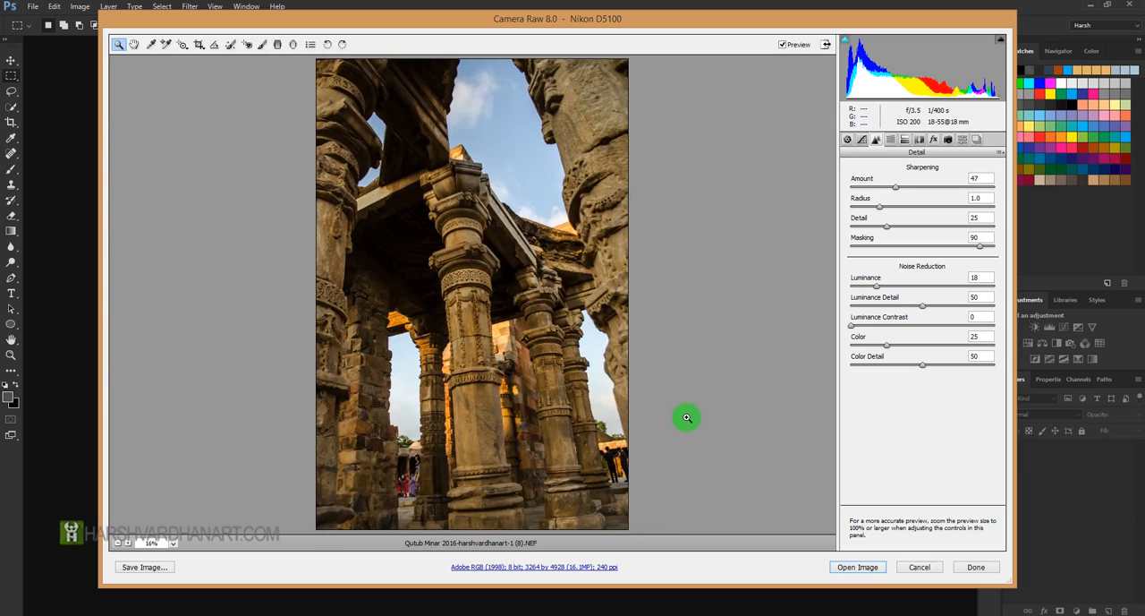
mouse_move(766, 411)
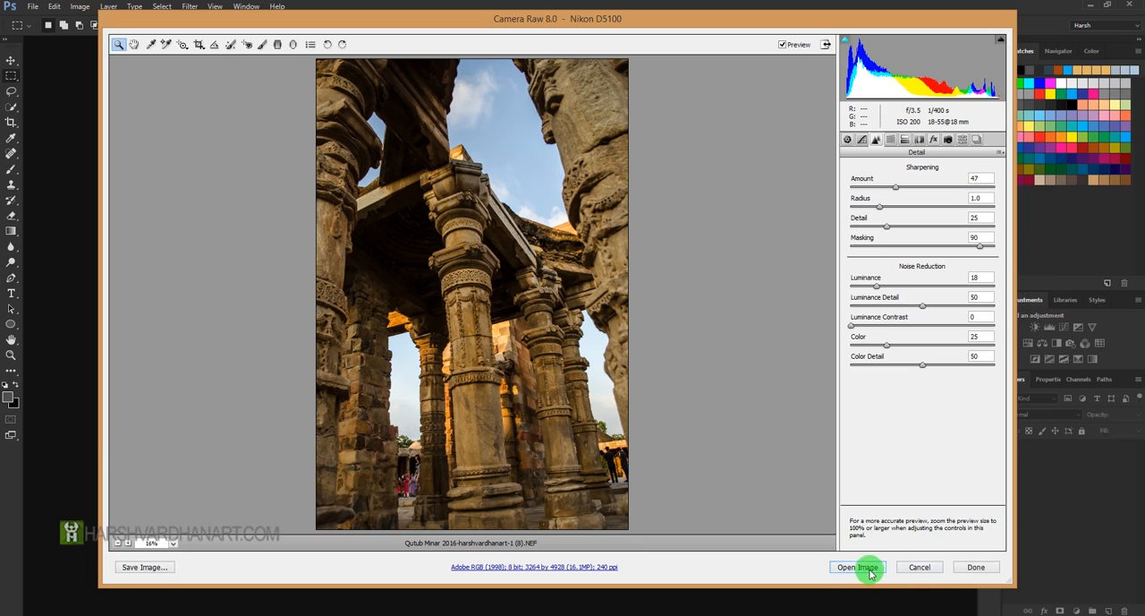
click(856, 567)
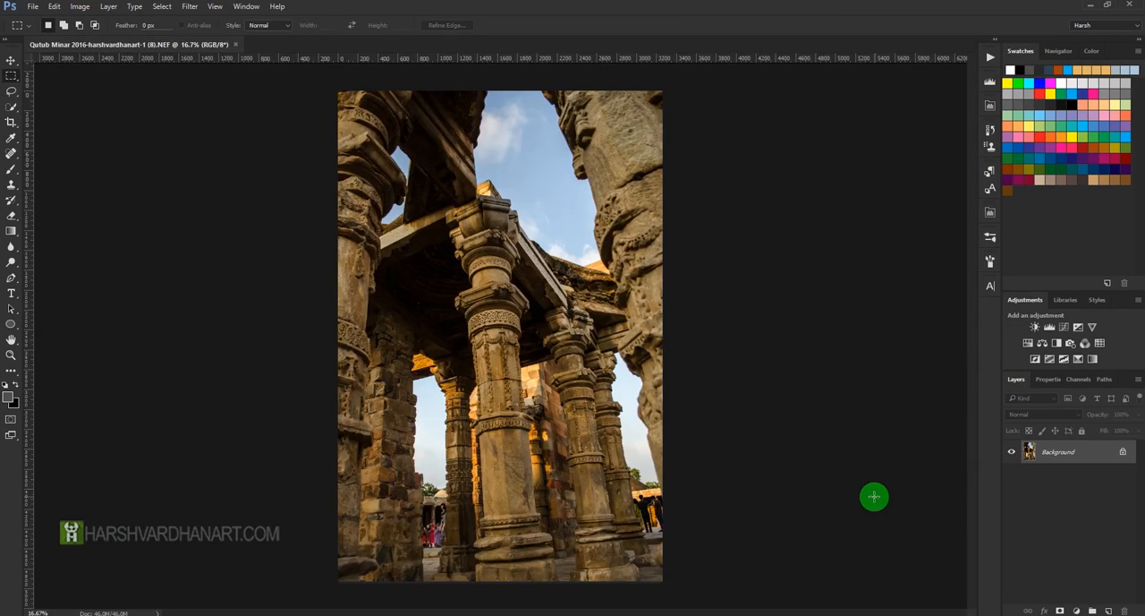